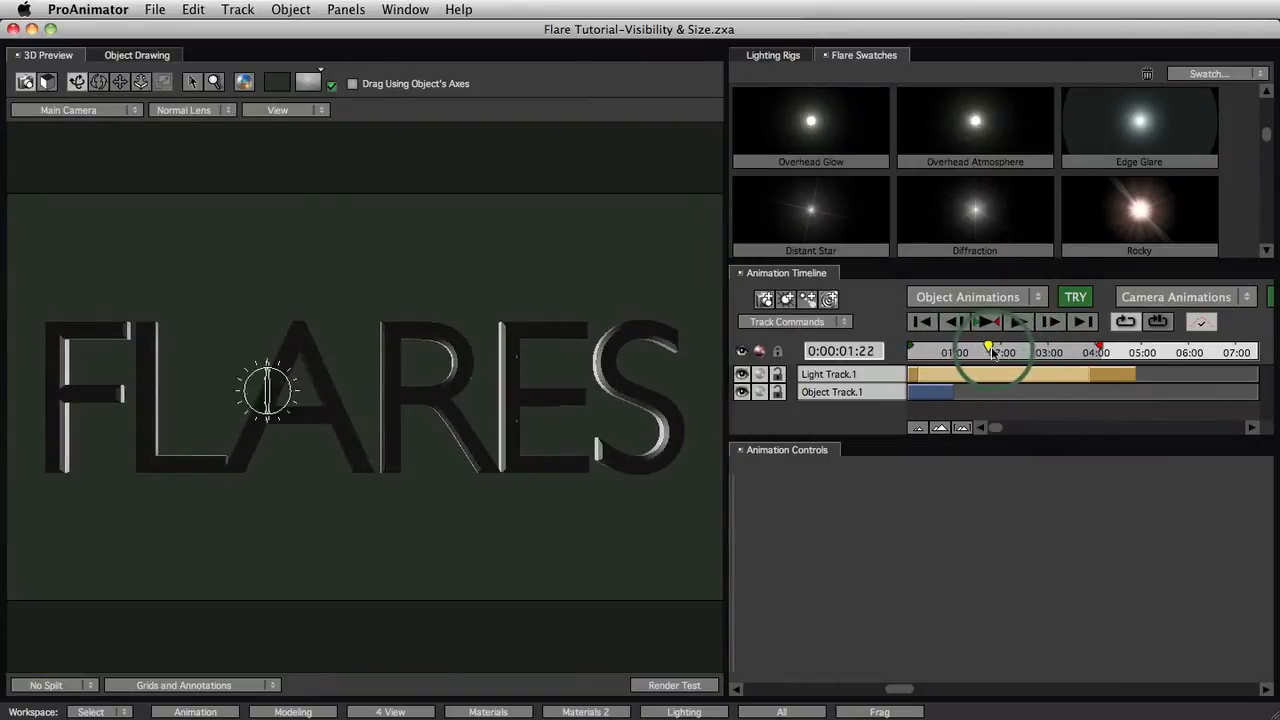
Add a flare track to Light Track.1 at 0:00:02:00, giving a white starburst over FLARES.
click(1020, 321)
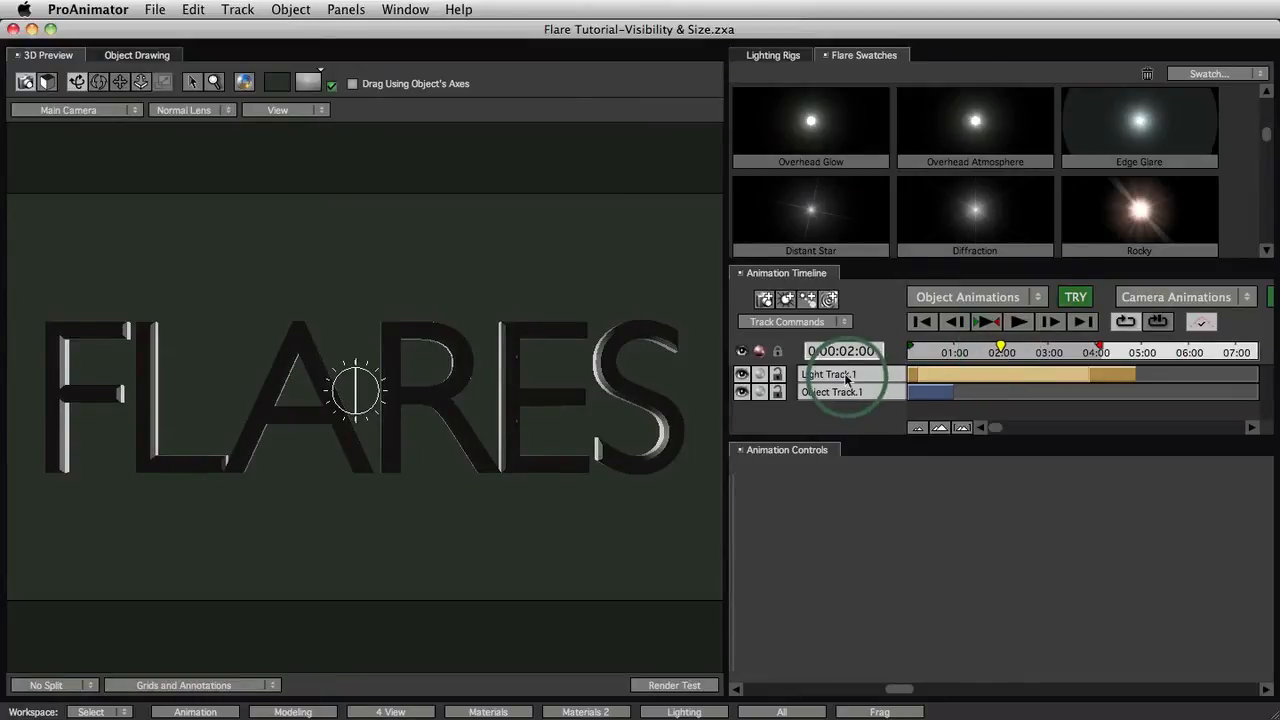
click(829, 373)
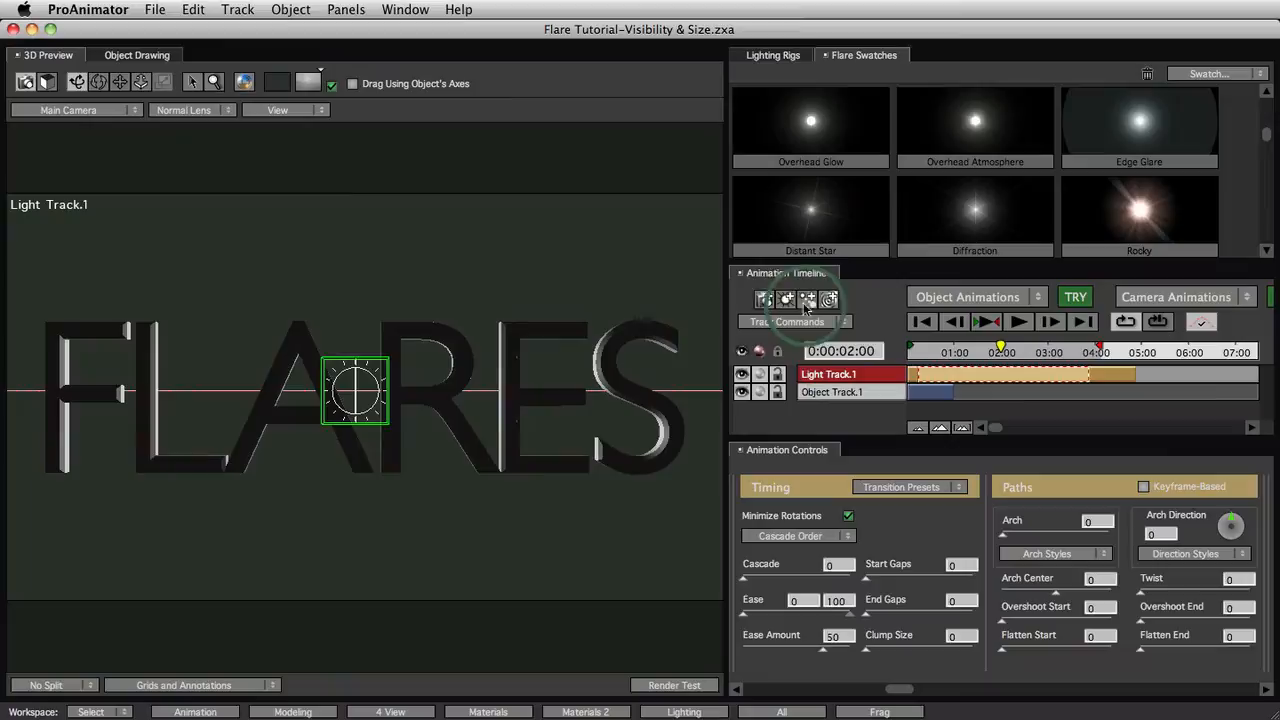
mouse_move(806, 300)
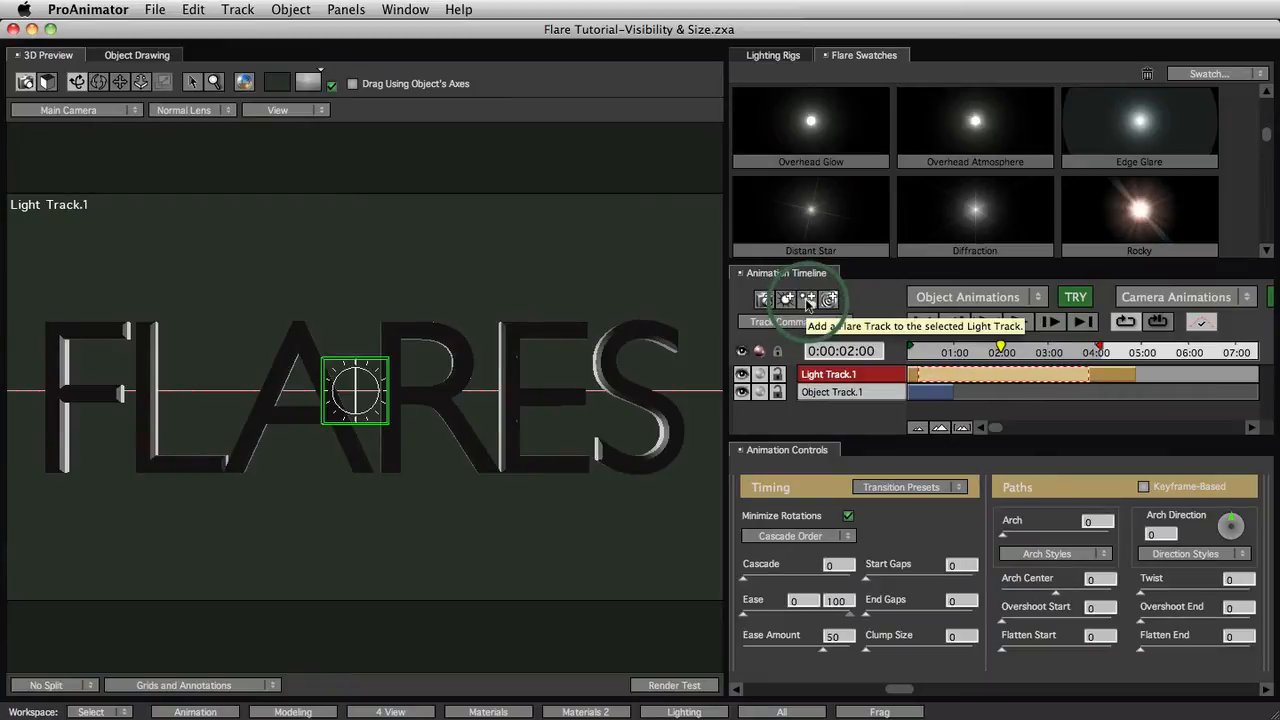
click(808, 299)
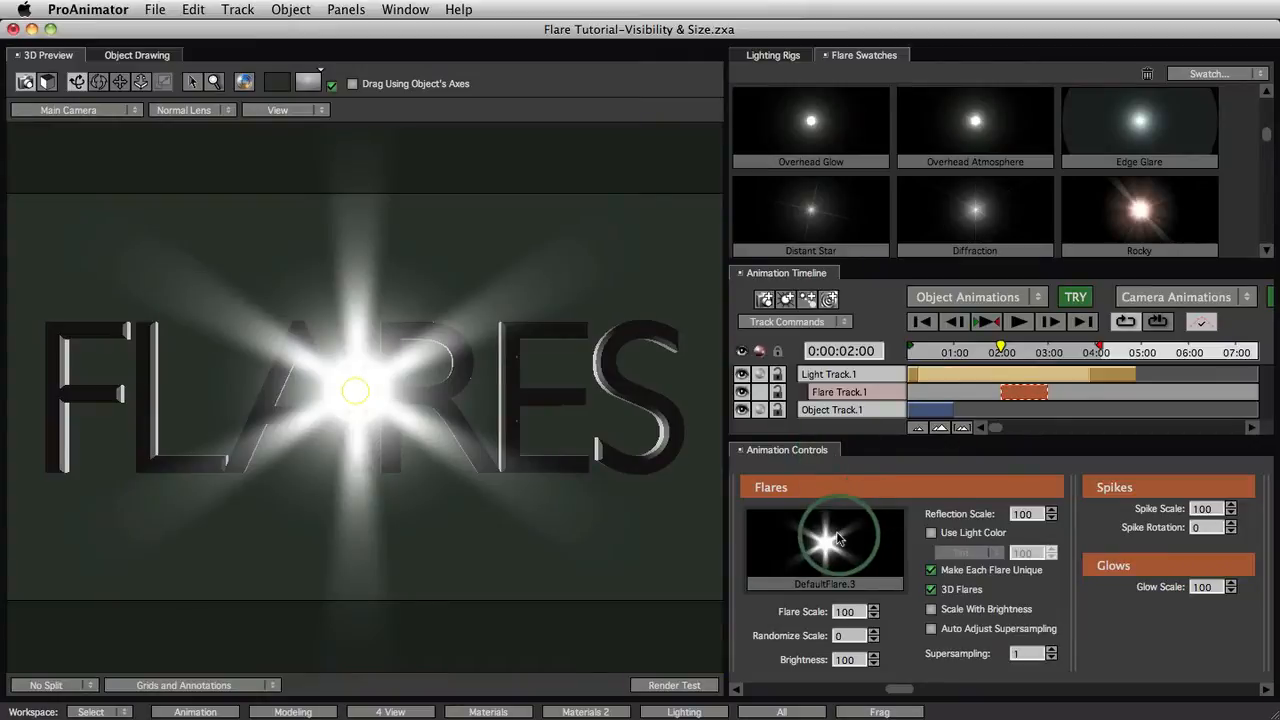
mouse_move(837, 538)
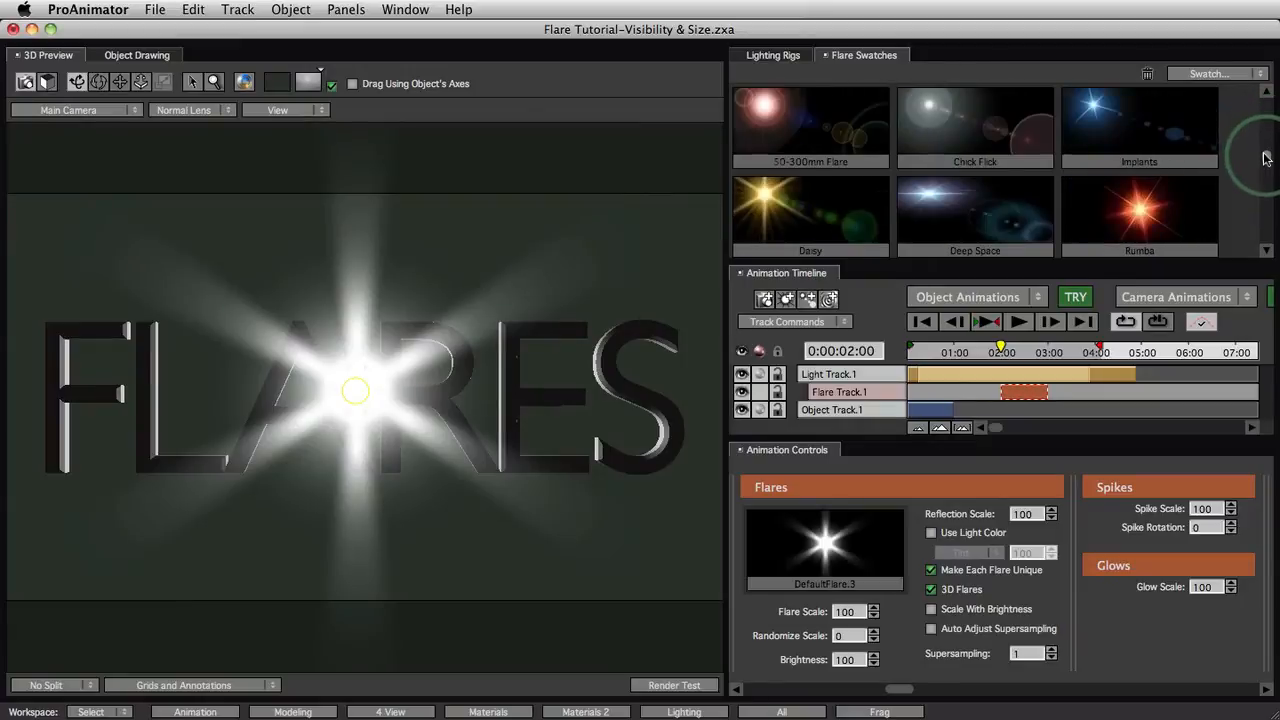
Apply the green Prom Night swatch to Flare Track.1 and set Flare Scale to about 20.
scroll(down, 3)
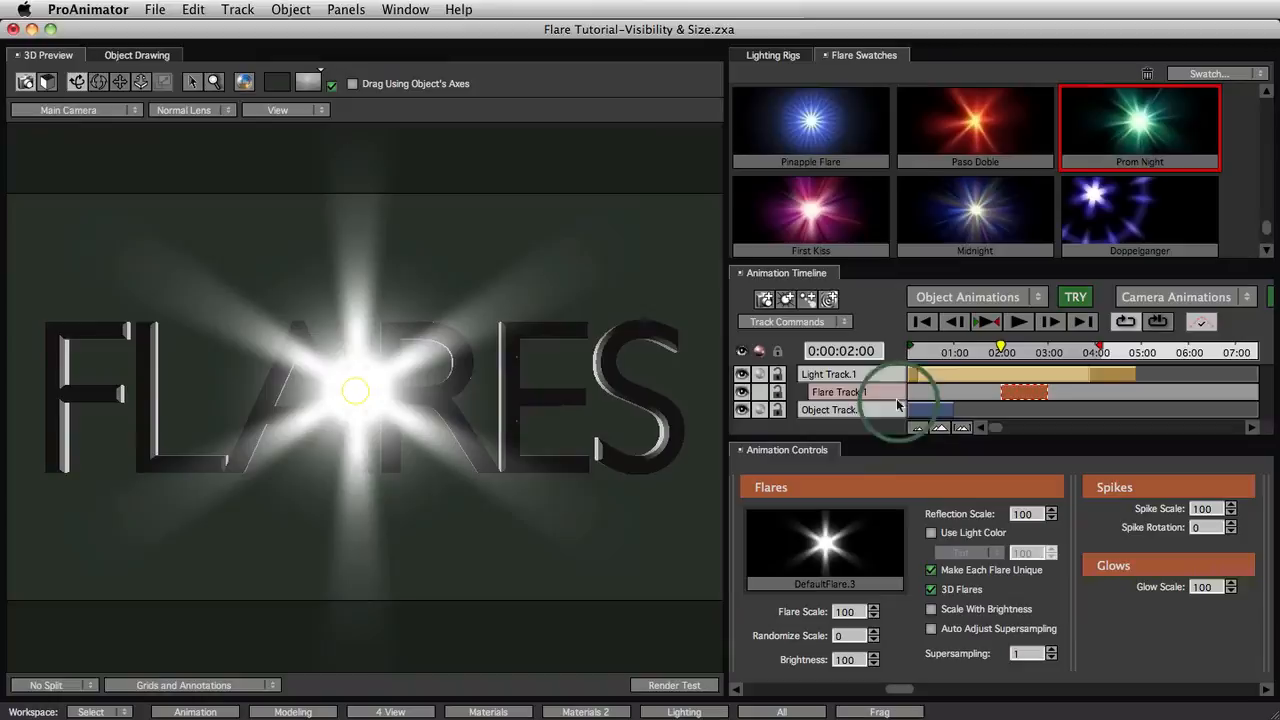
click(1139, 120)
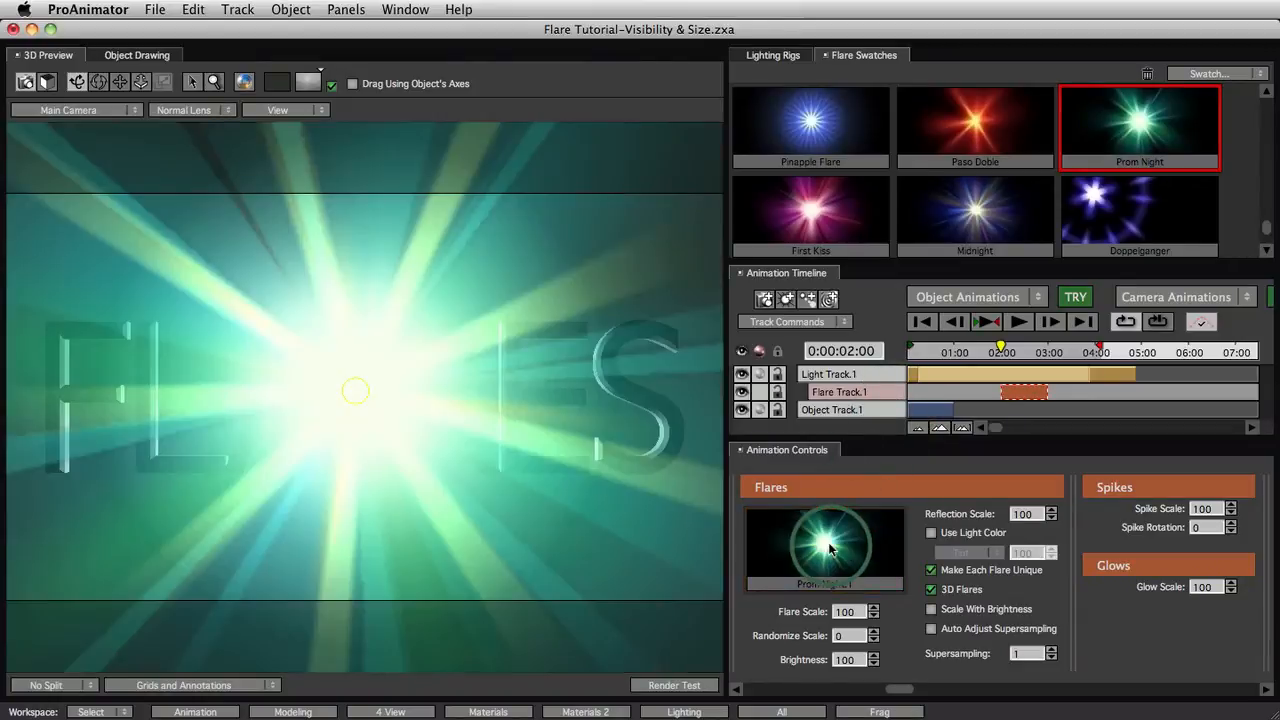
mouse_move(840, 538)
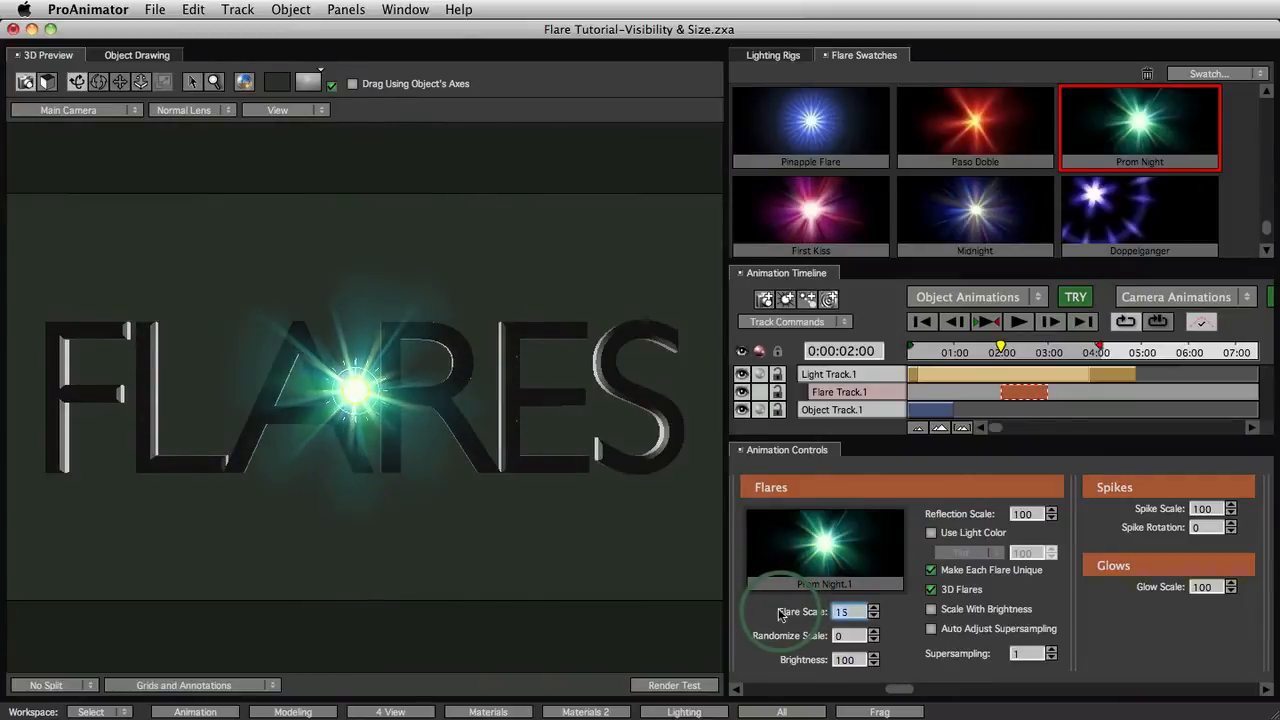
click(872, 606)
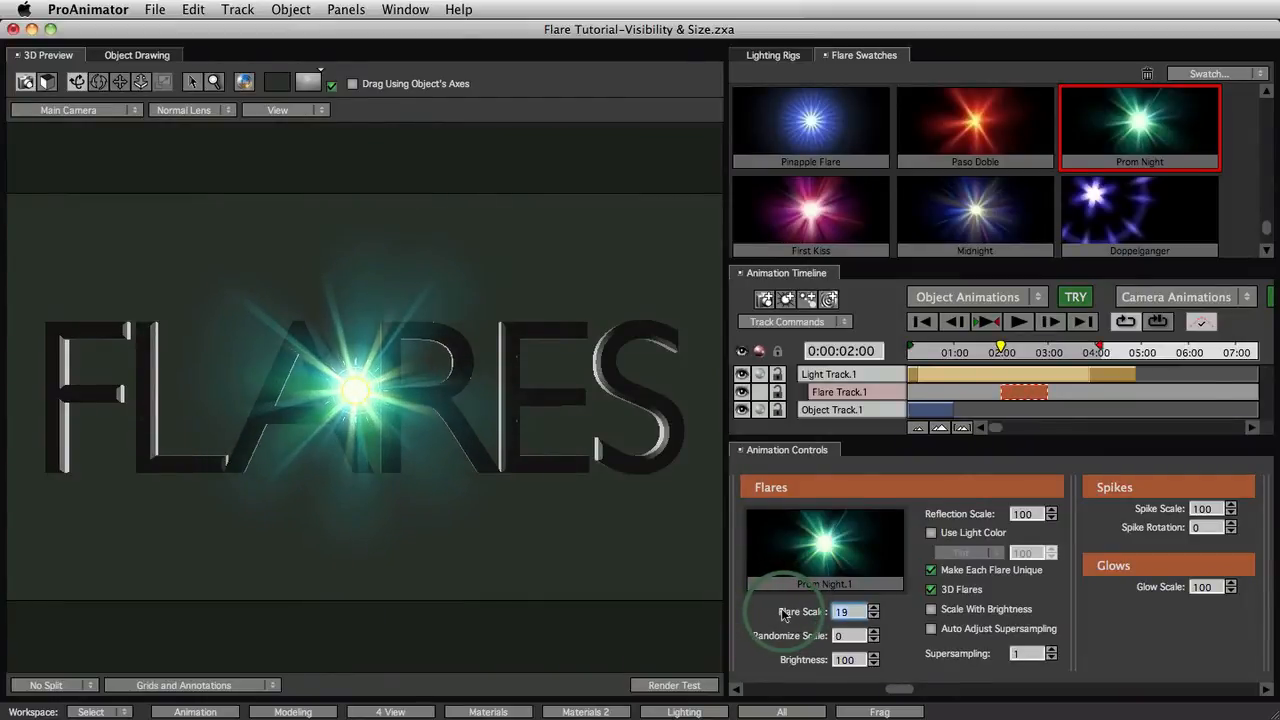
click(874, 606)
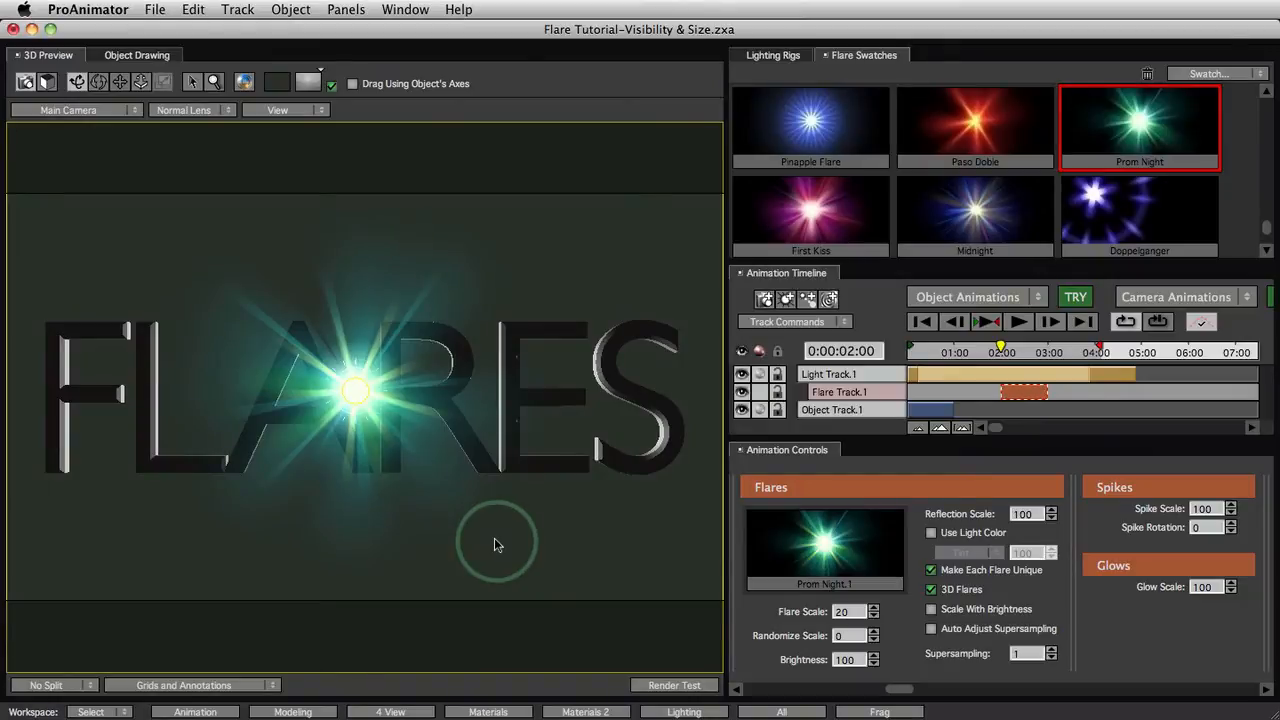
mouse_move(532, 529)
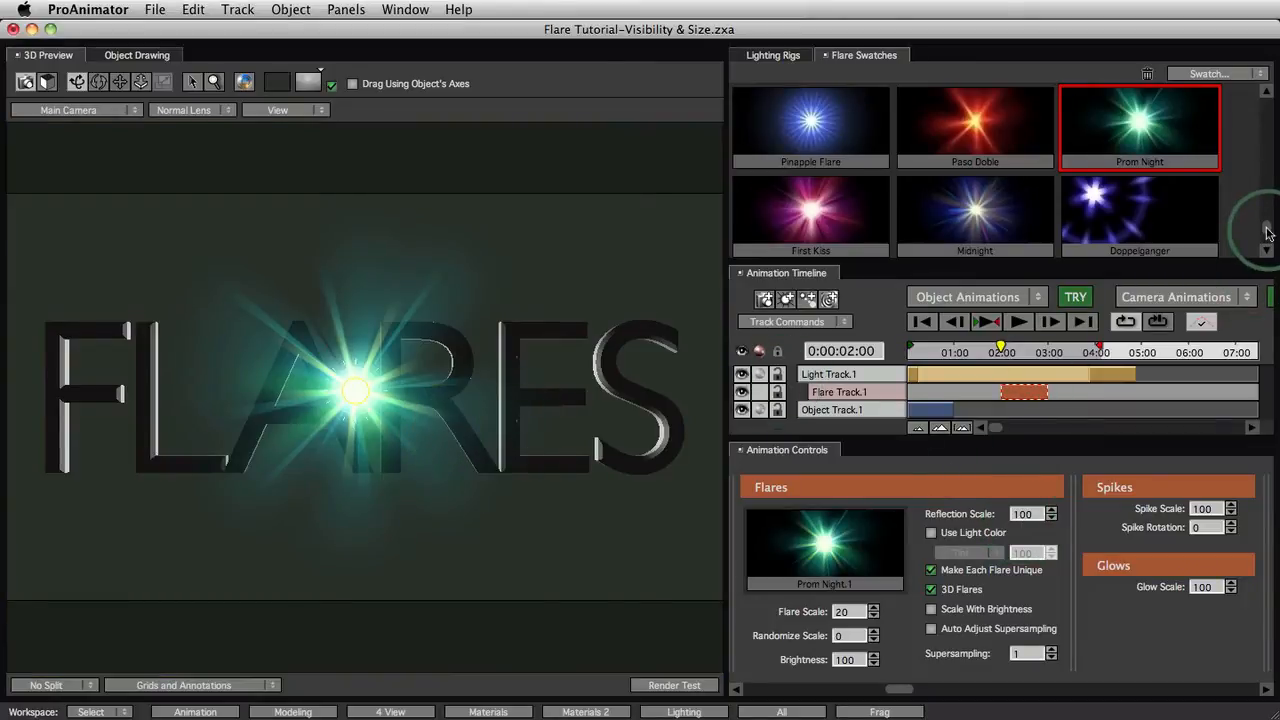
Try a larger orange Tequila Sunrise flare, then return to Prom Night at scale 31.
scroll(down, 3)
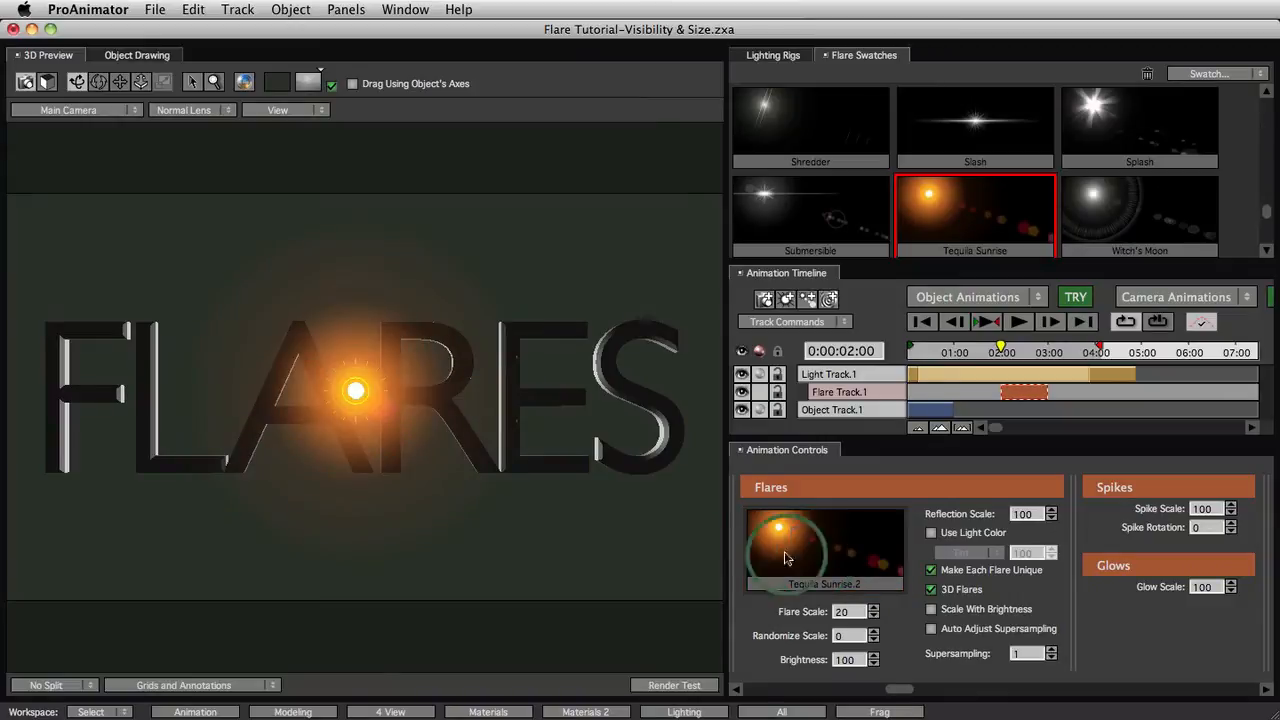
click(875, 607)
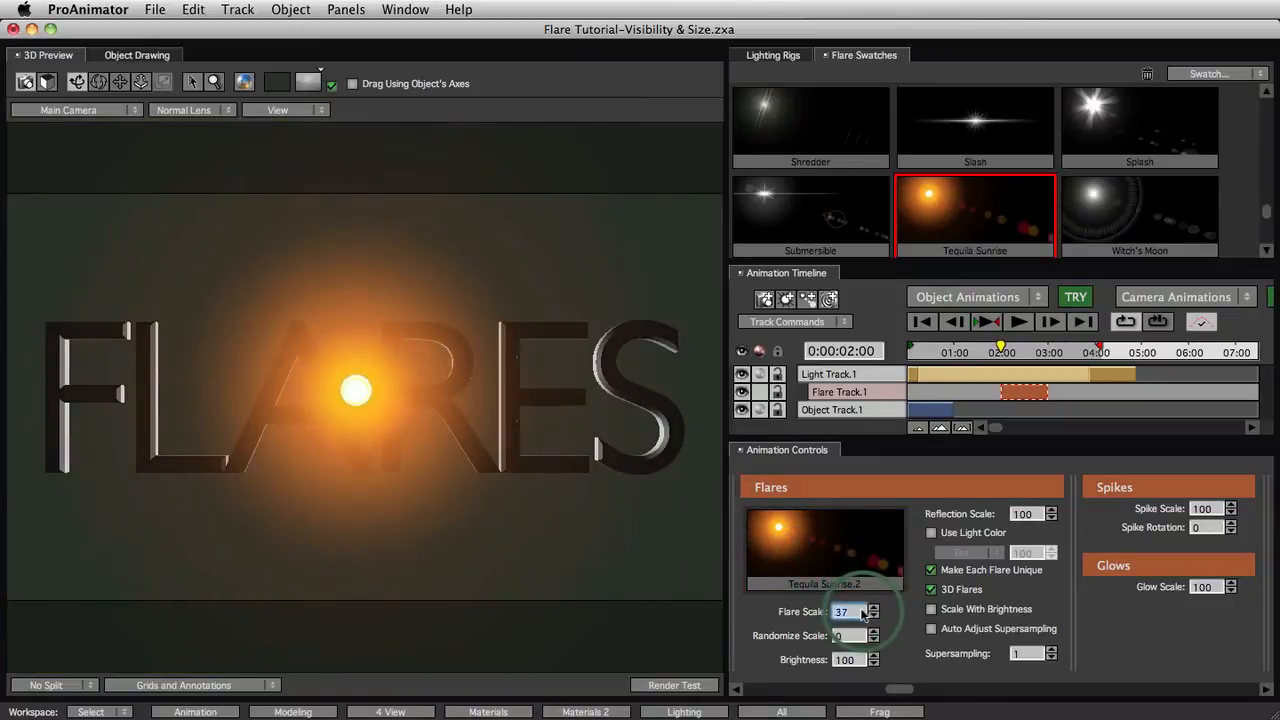
click(873, 618)
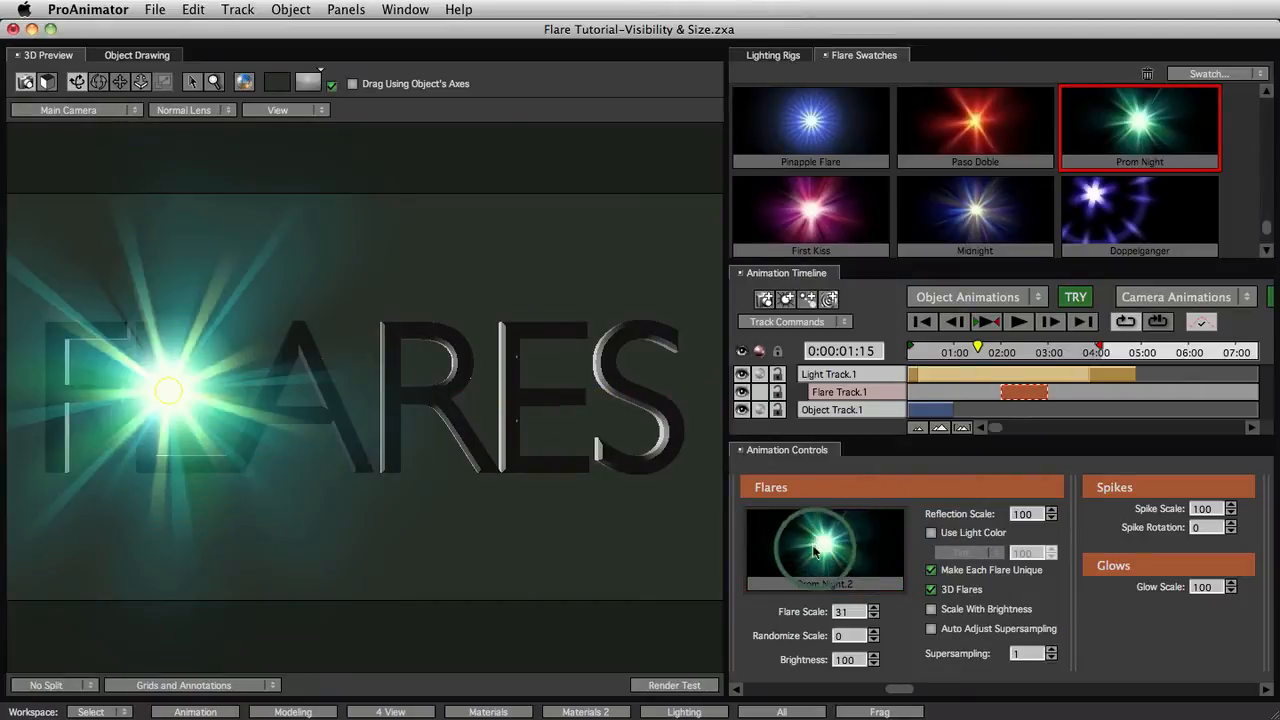
Lower the Prom Night flare's Flare Scale to 23.
click(869, 617)
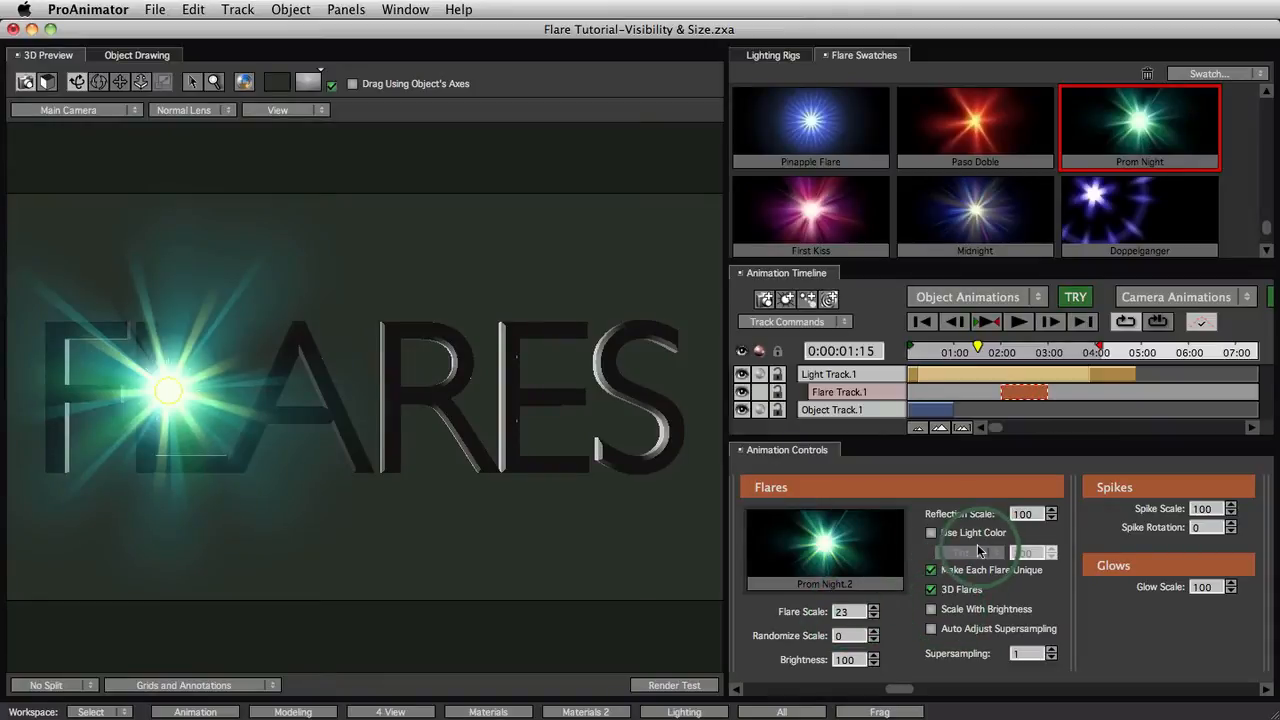
mouse_move(930, 609)
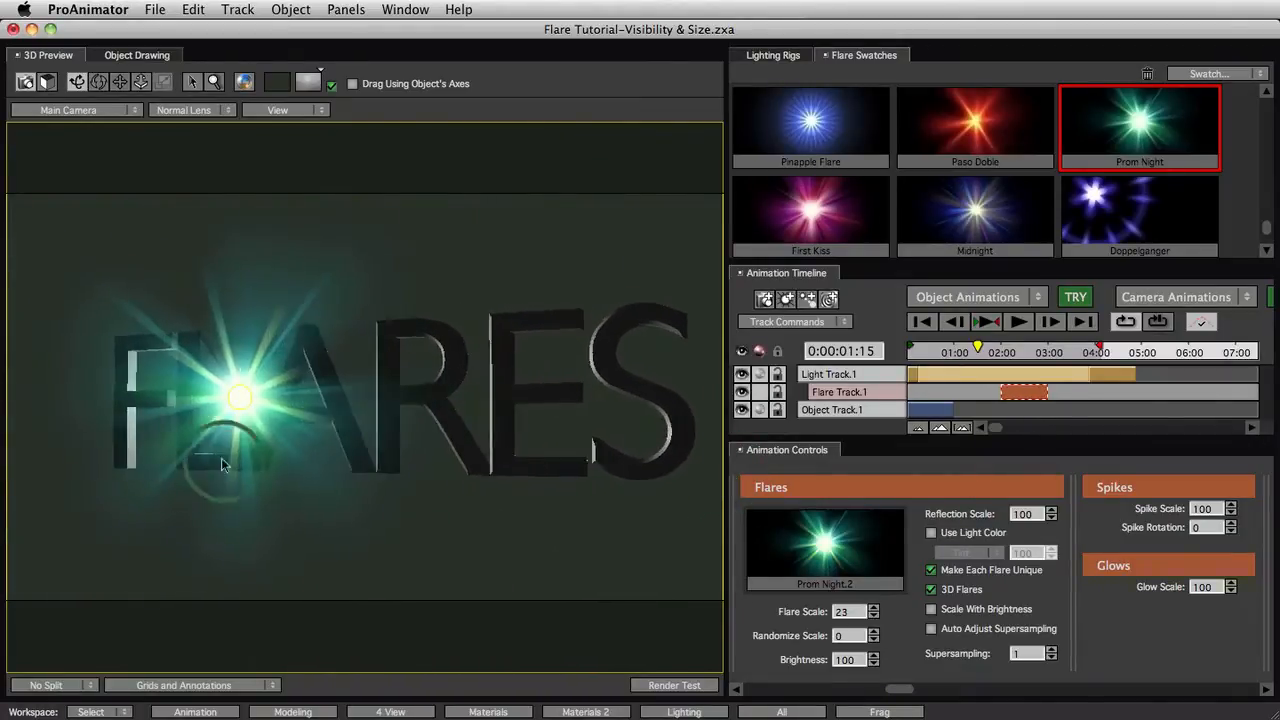
Orbit the 3D Preview to view the FLARES letters at an angle.
drag(240, 395, 175, 390)
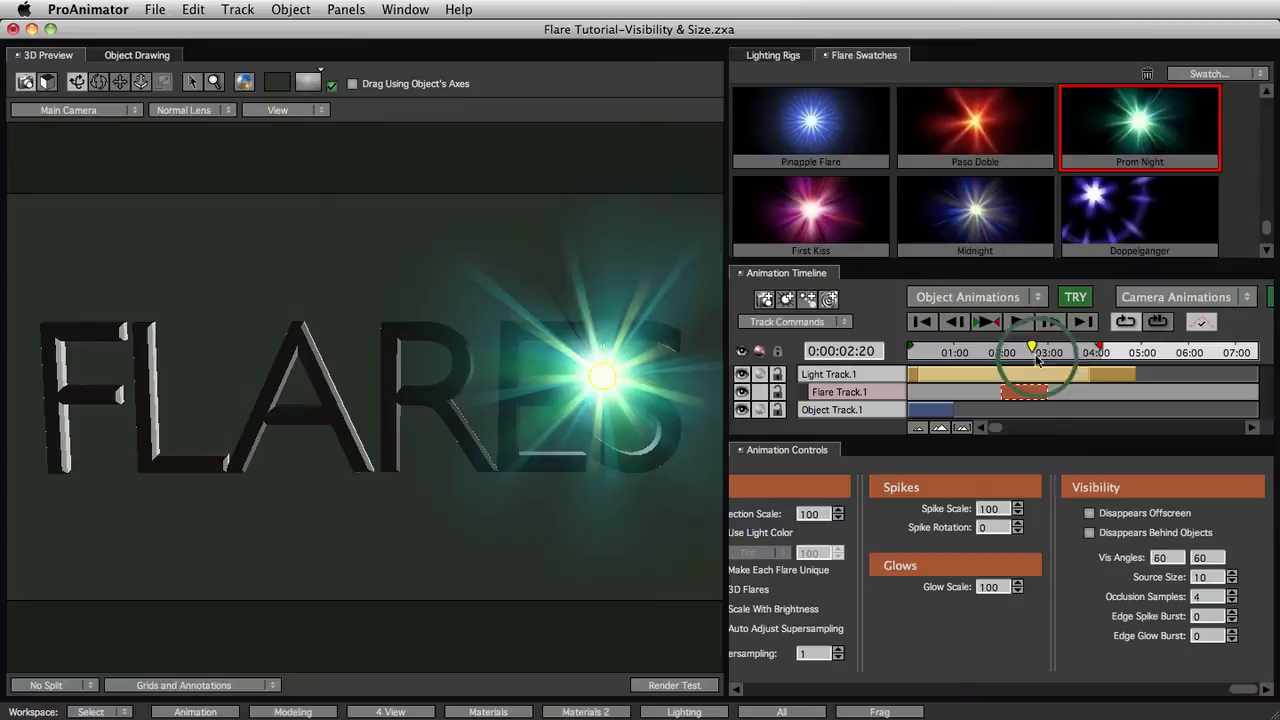
Turn on Disappears Offscreen and Disappears Behind Objects, scrubbing the timeline to check occlusion.
click(1090, 512)
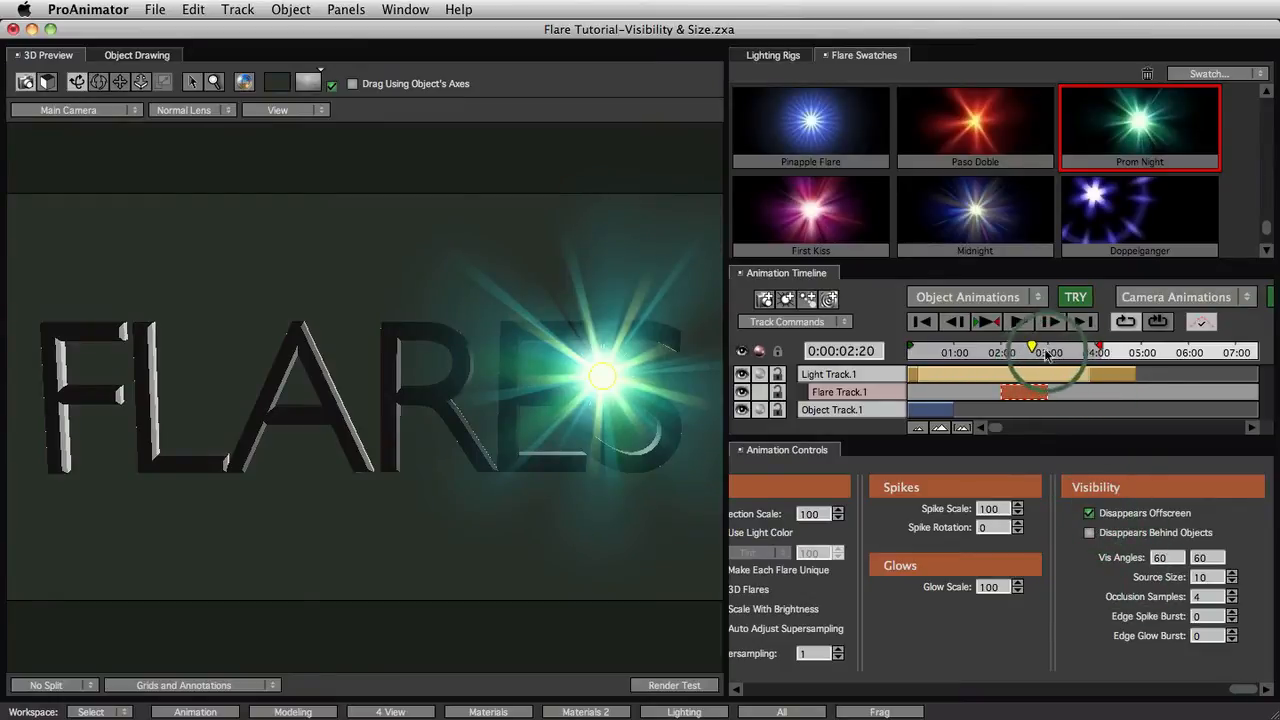
click(1021, 321)
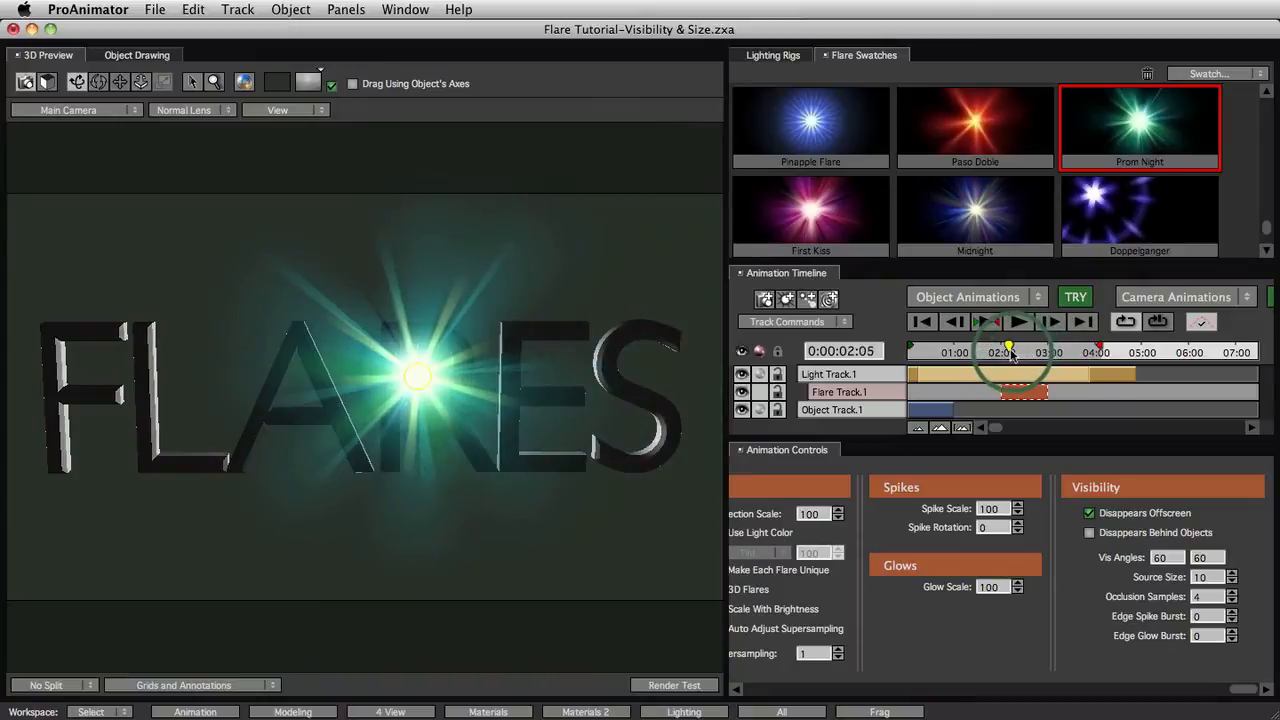
click(1089, 533)
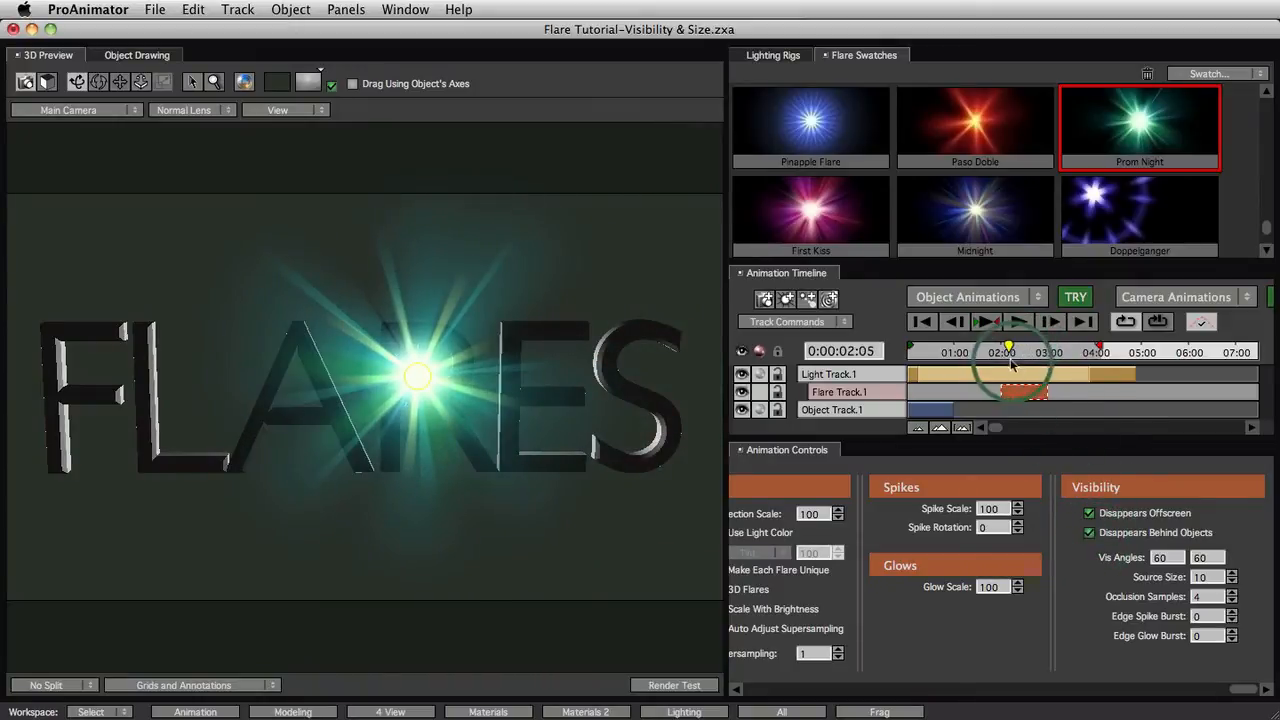
click(1020, 321)
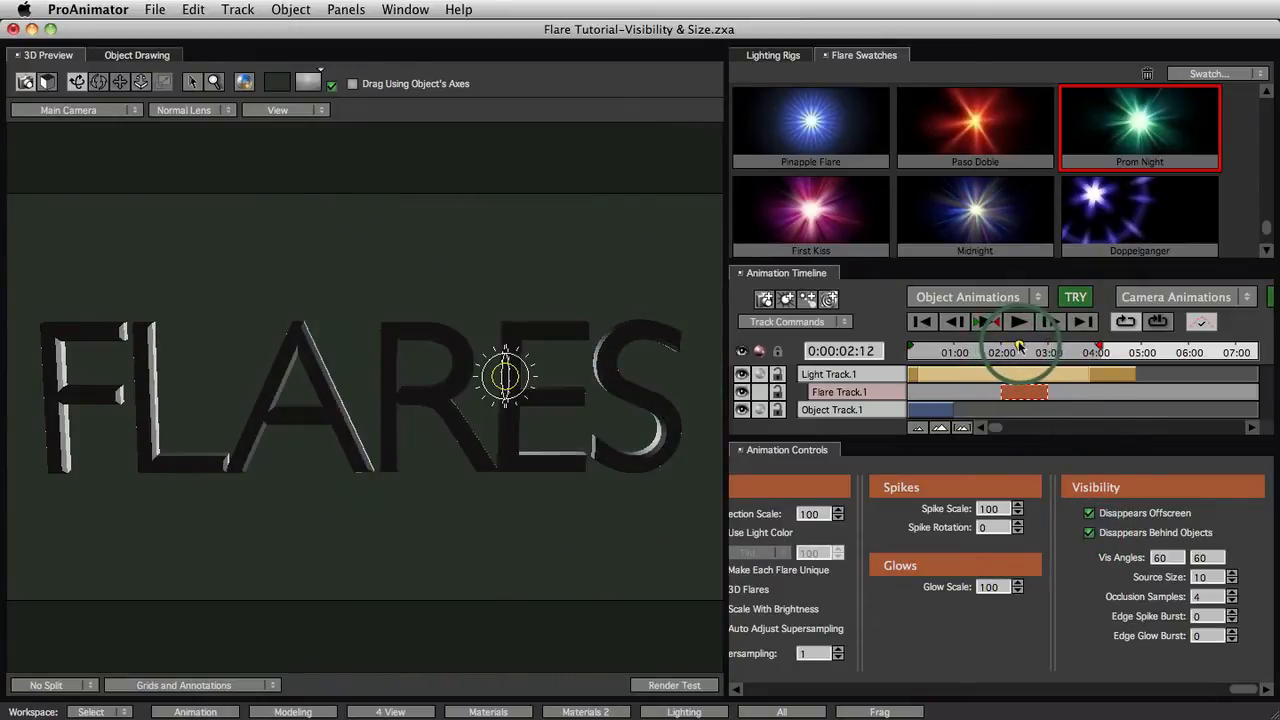
click(1020, 321)
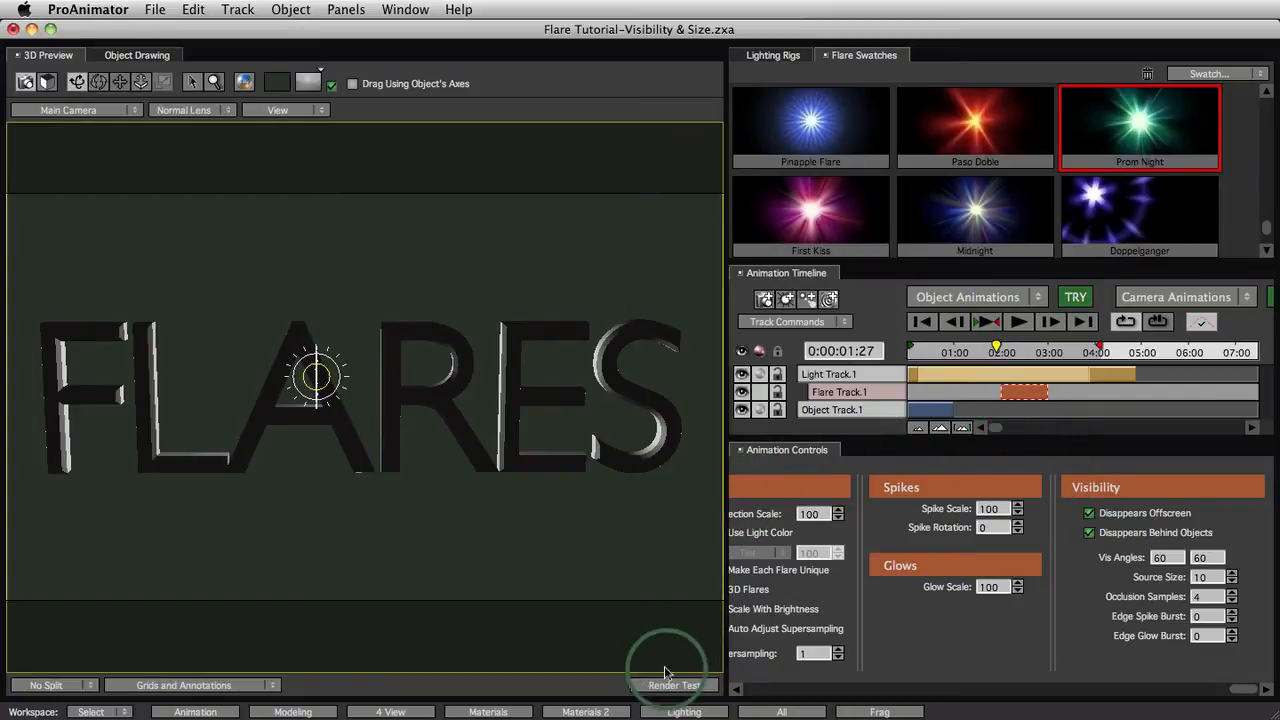
Render a test frame and set the light's Source Size to 8.
click(673, 685)
text(40)
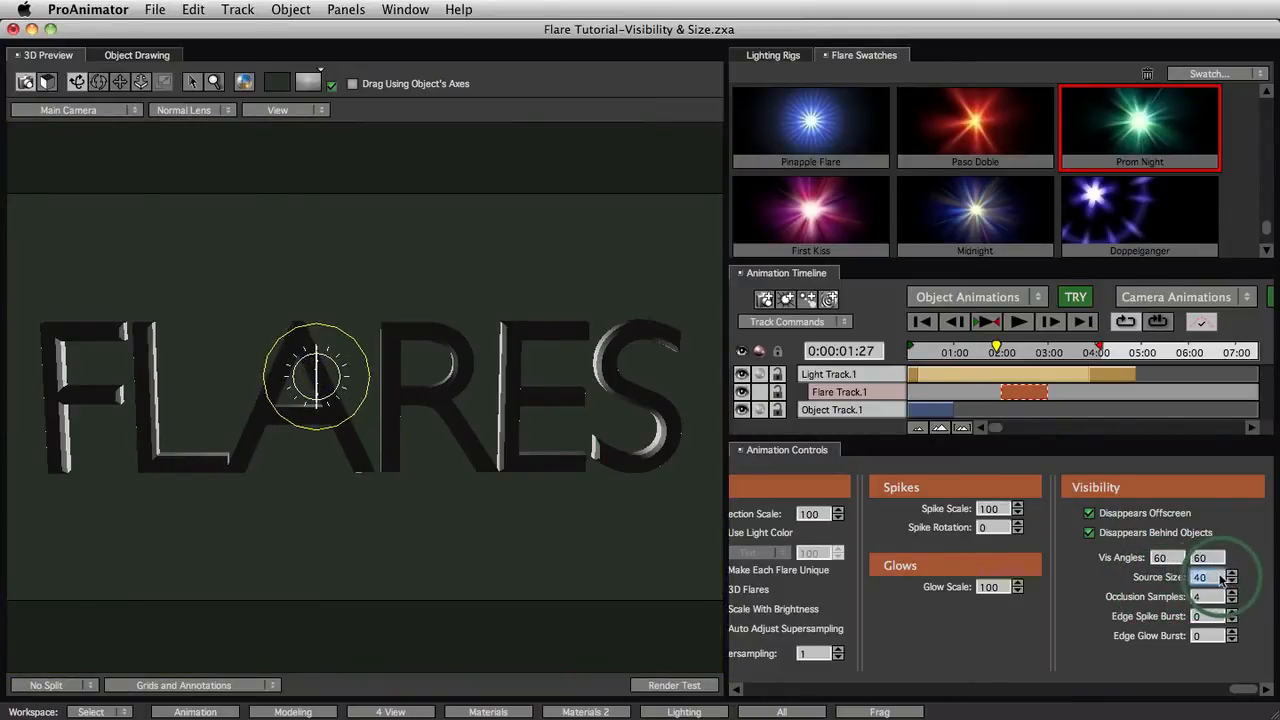
click(1232, 581)
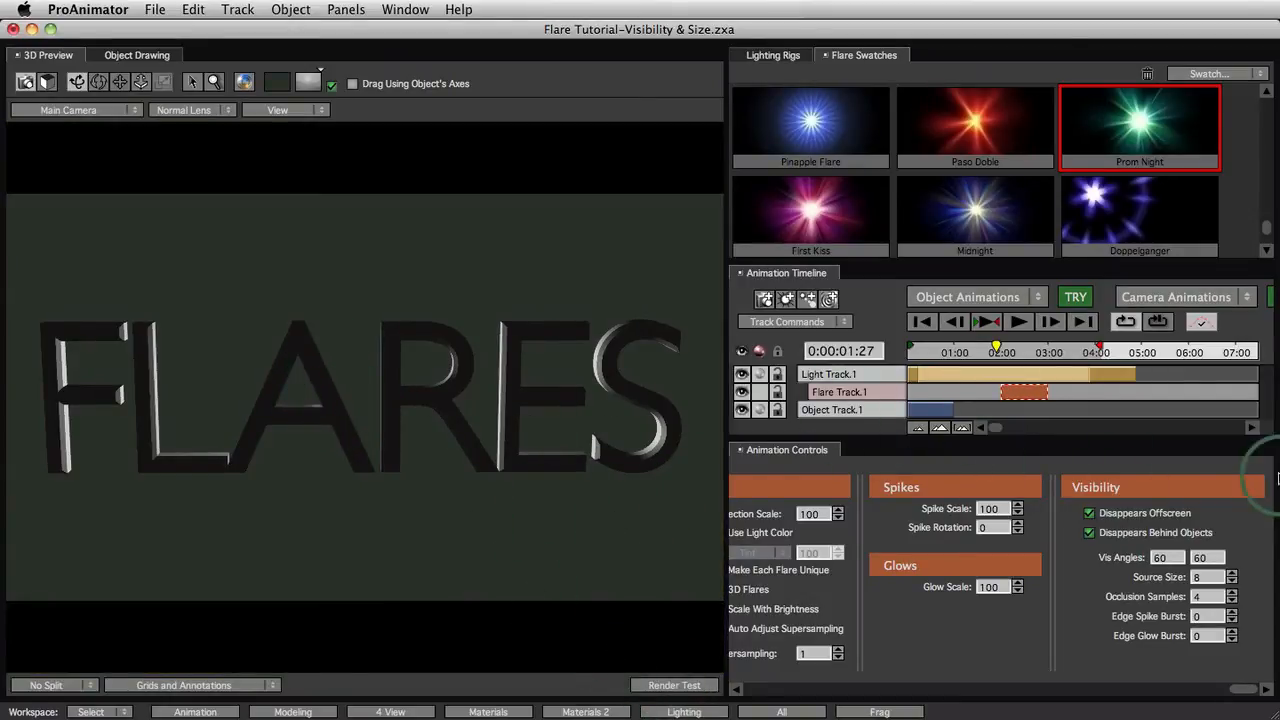
mouse_move(1210, 597)
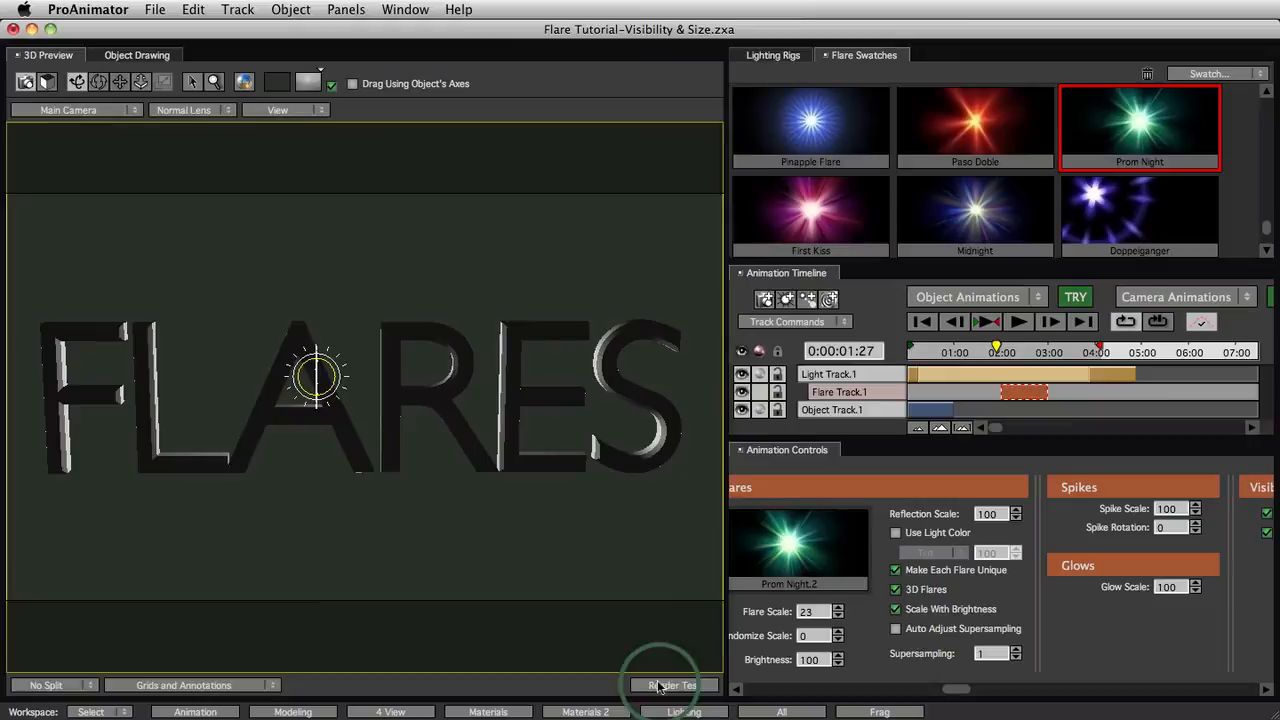
Compare Prom Night flare test renders with and without Scale With Brightness.
click(674, 685)
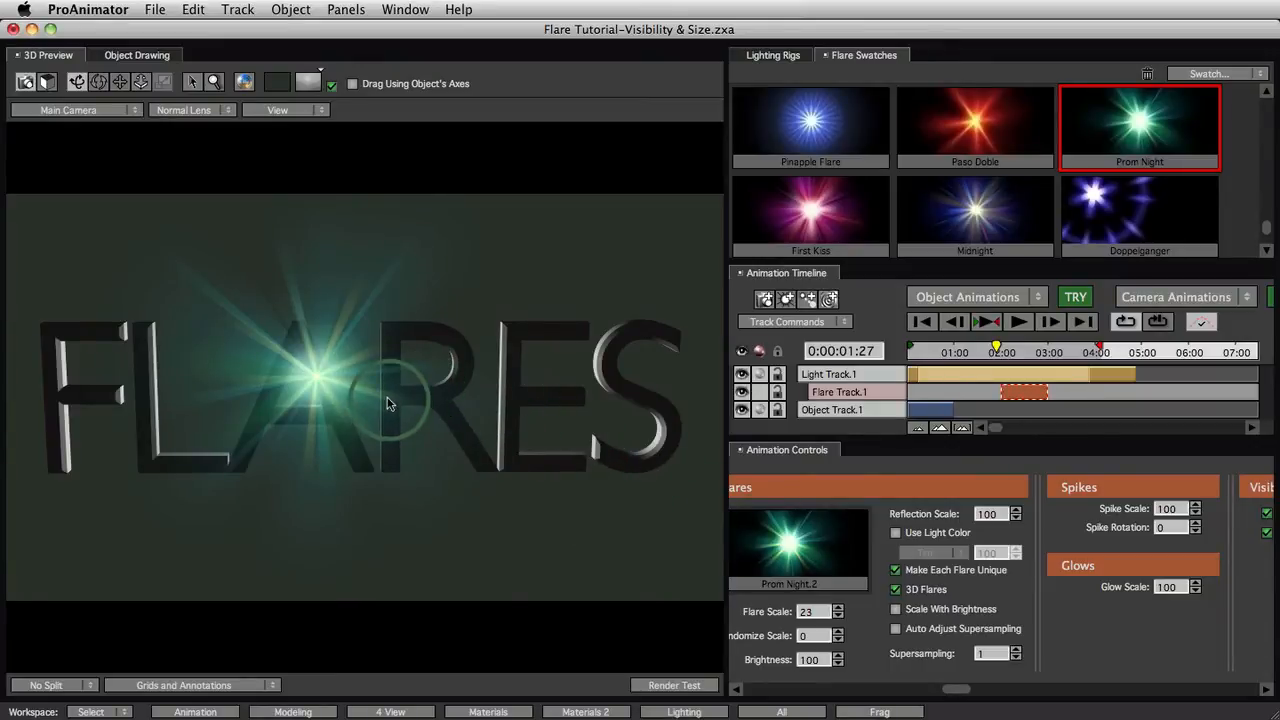
mouse_move(467, 463)
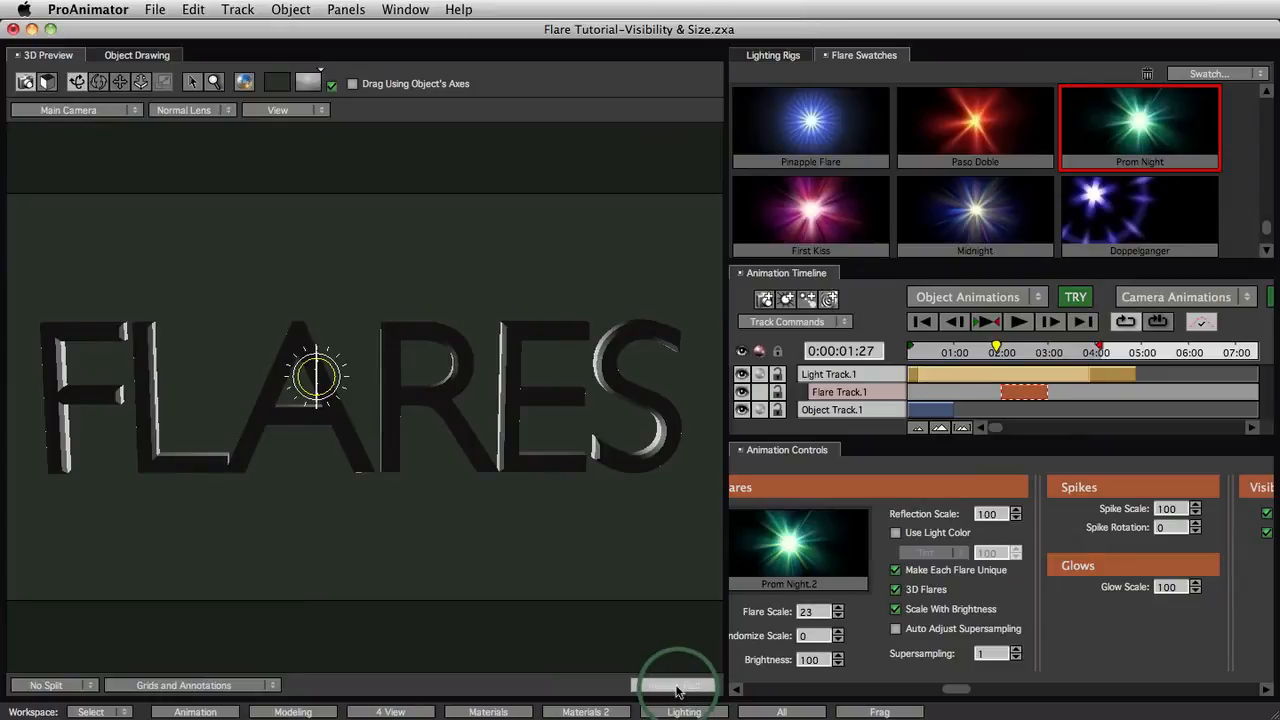
click(677, 690)
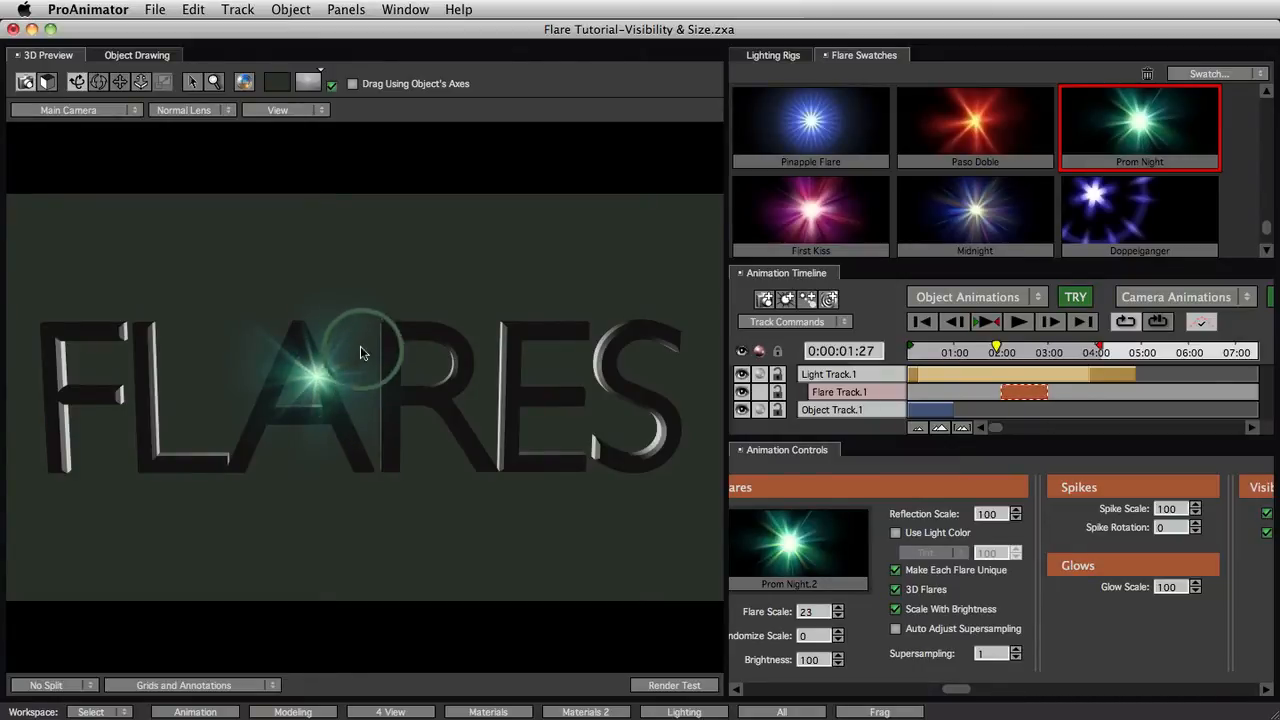
drag(365, 353, 368, 310)
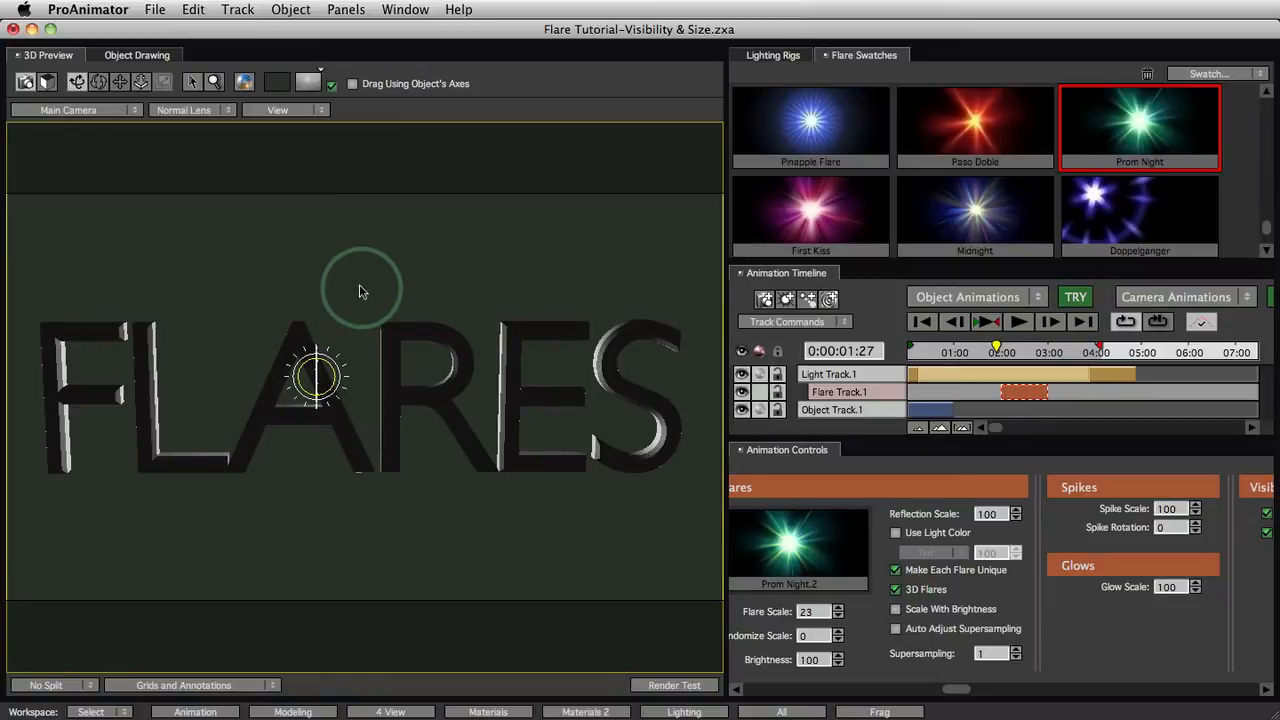
mouse_move(370, 295)
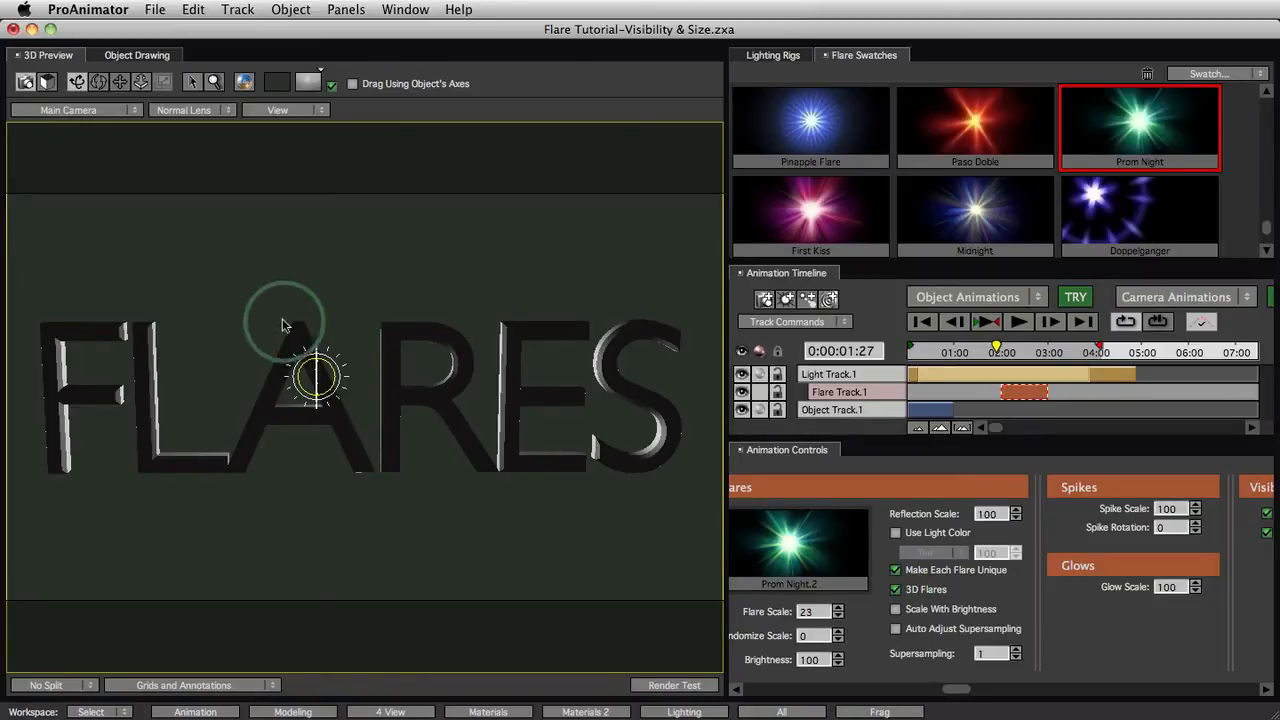
mouse_move(378, 278)
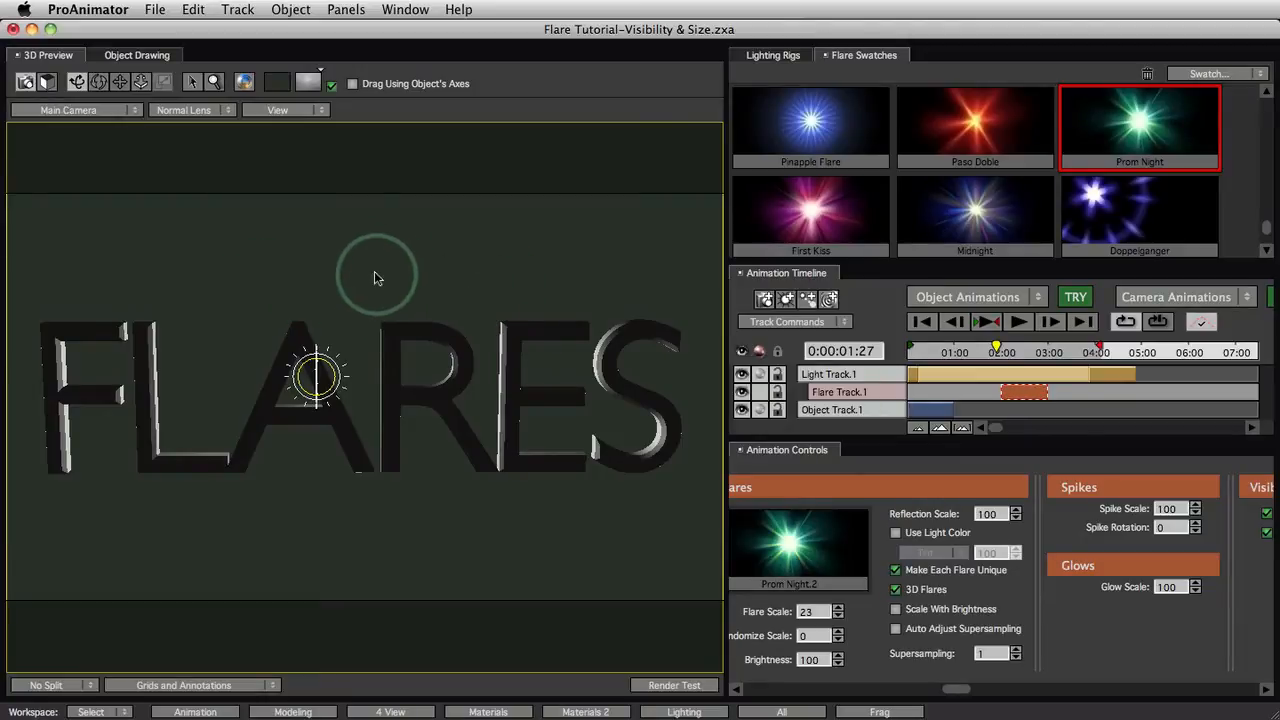
mouse_move(362, 322)
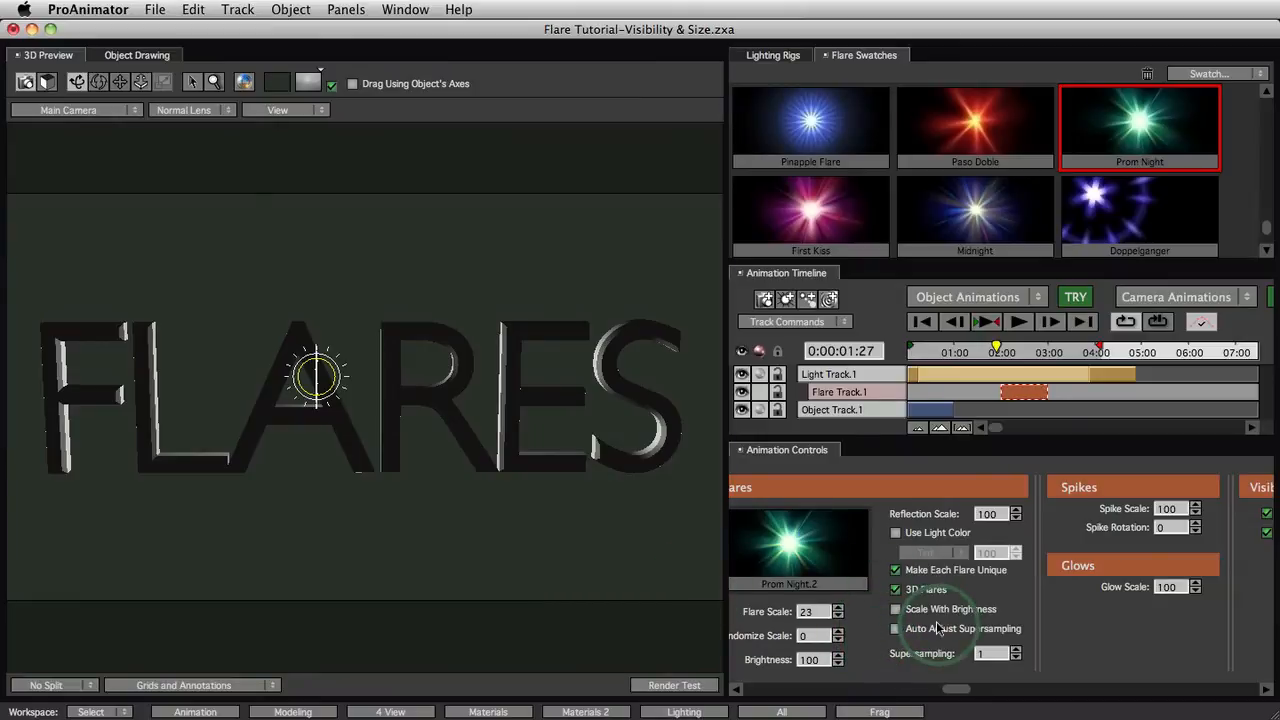
mouse_move(973, 677)
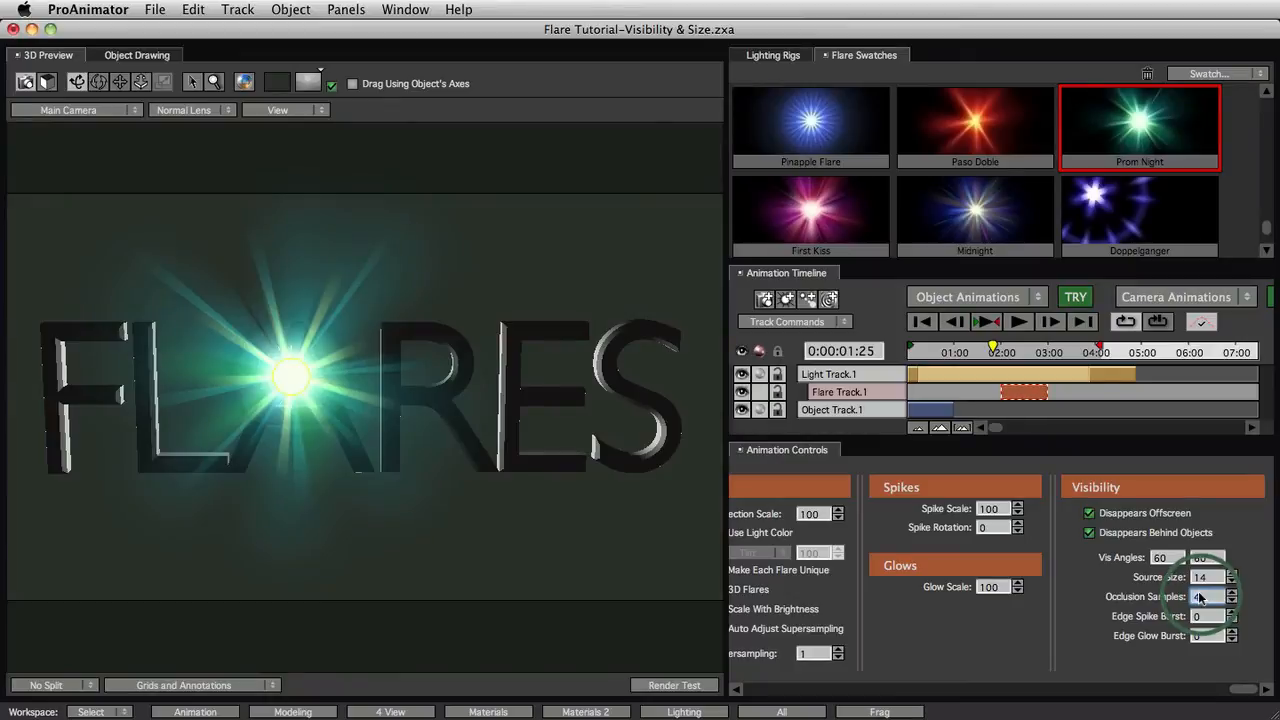
Set Occlusion Samples to 4, move to the 3-second mark, and render a test frame.
click(1231, 601)
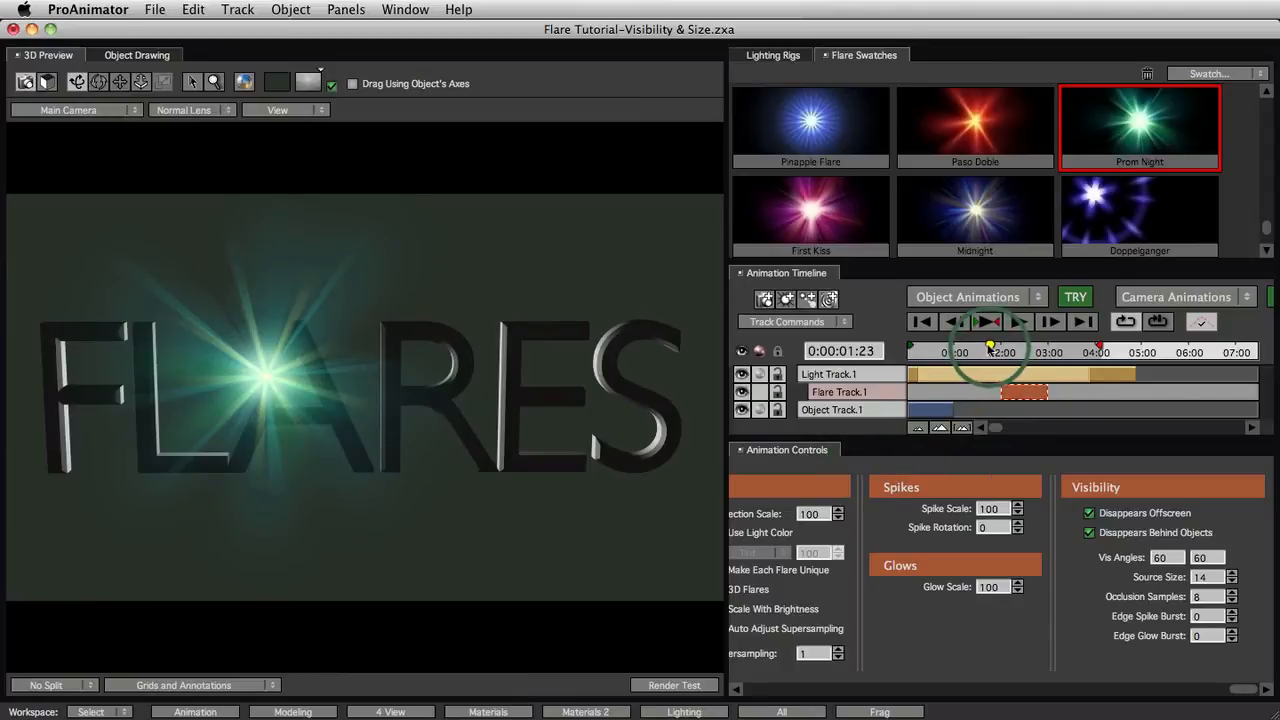
click(1018, 321)
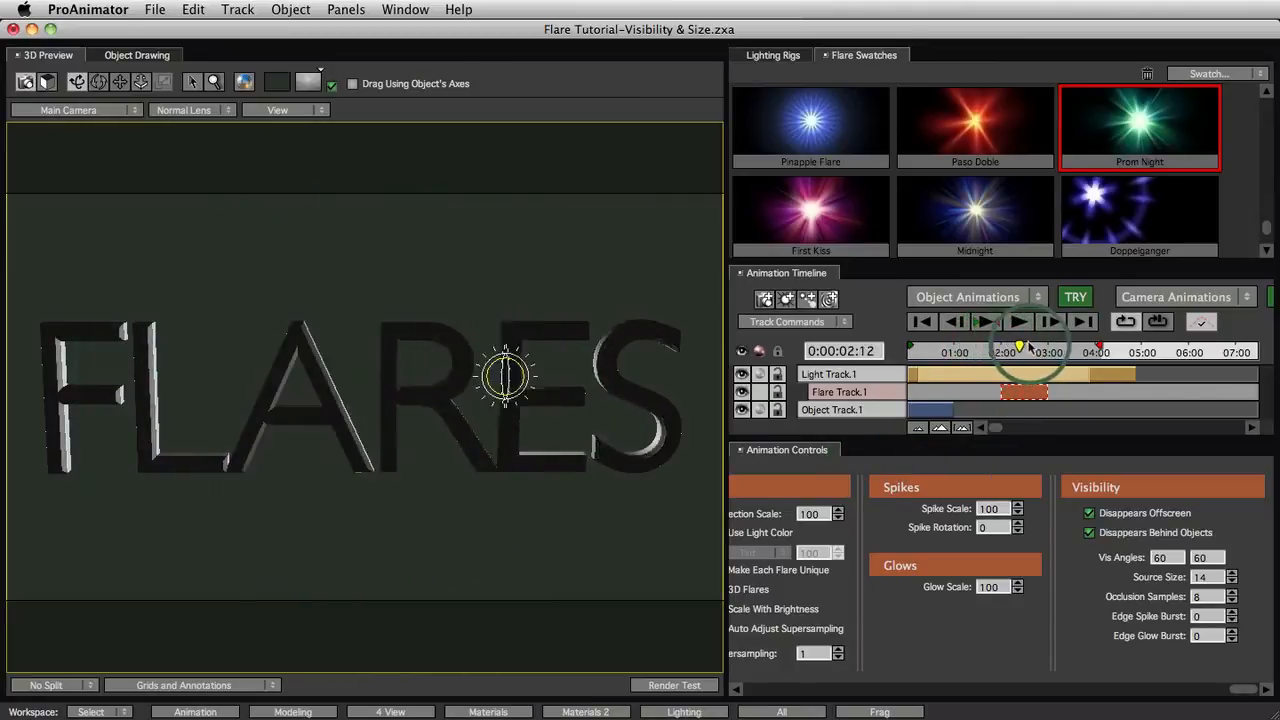
click(1018, 321)
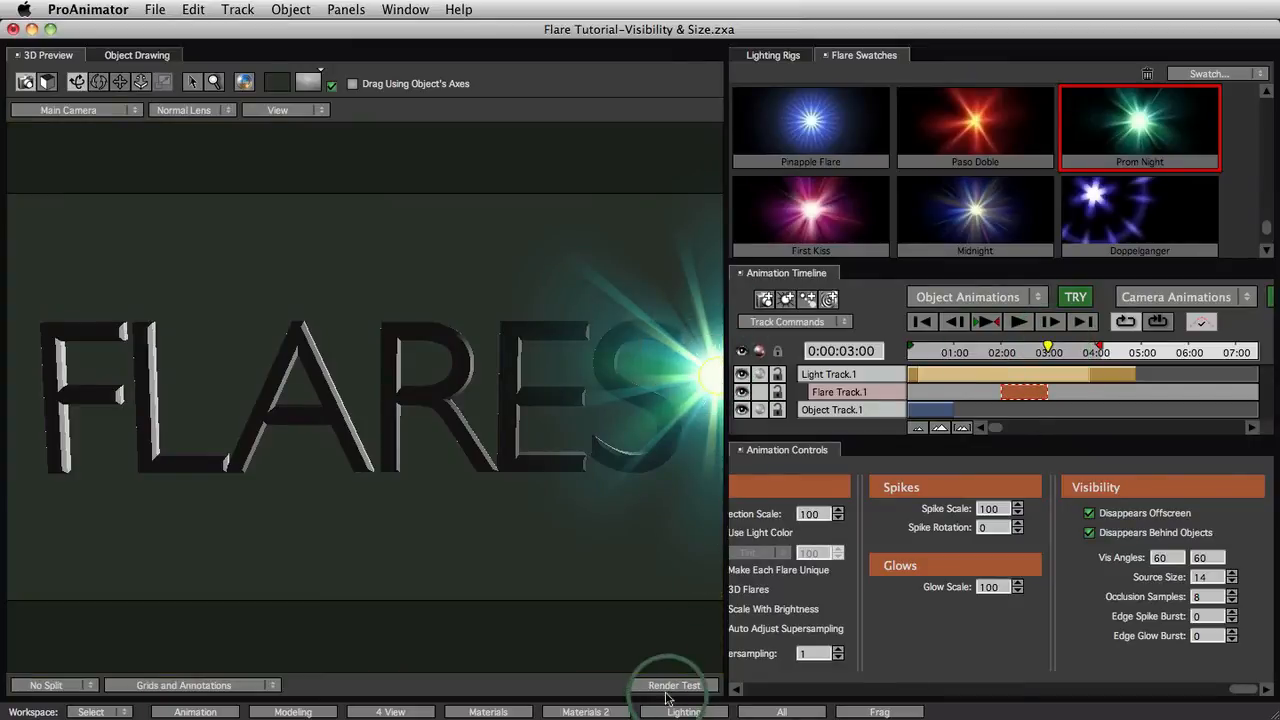
click(673, 685)
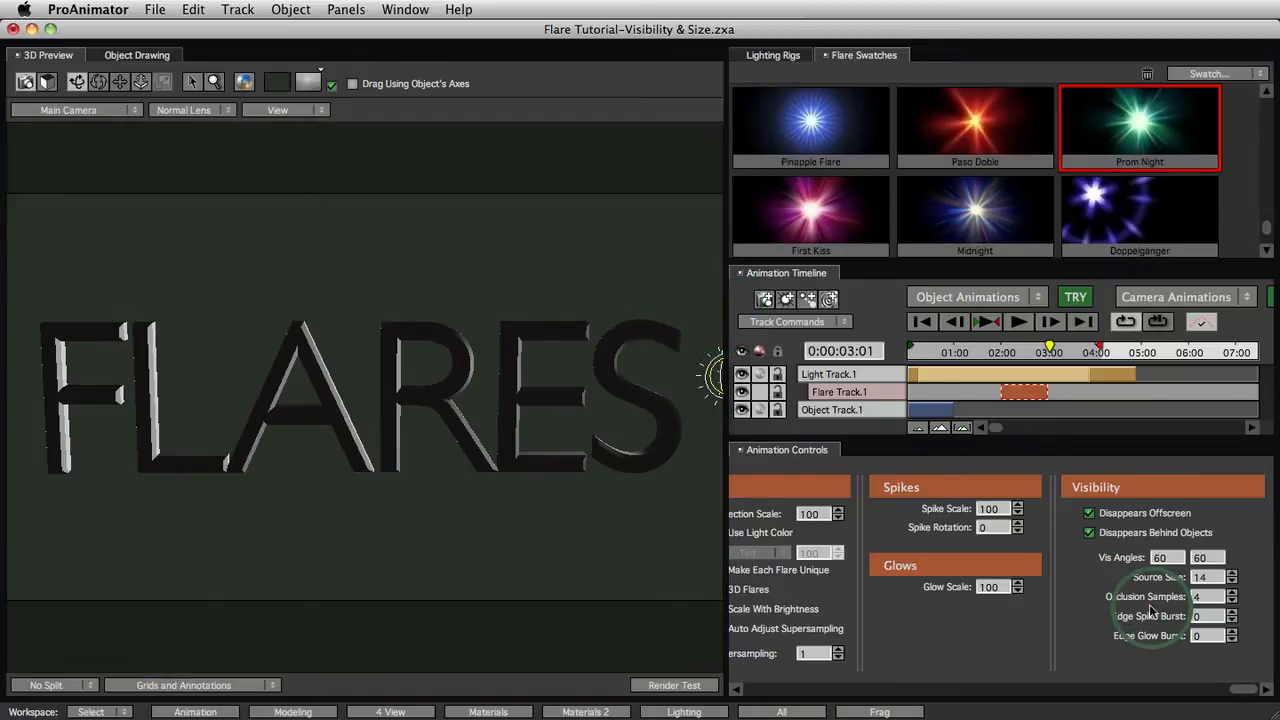
mouse_move(1075, 569)
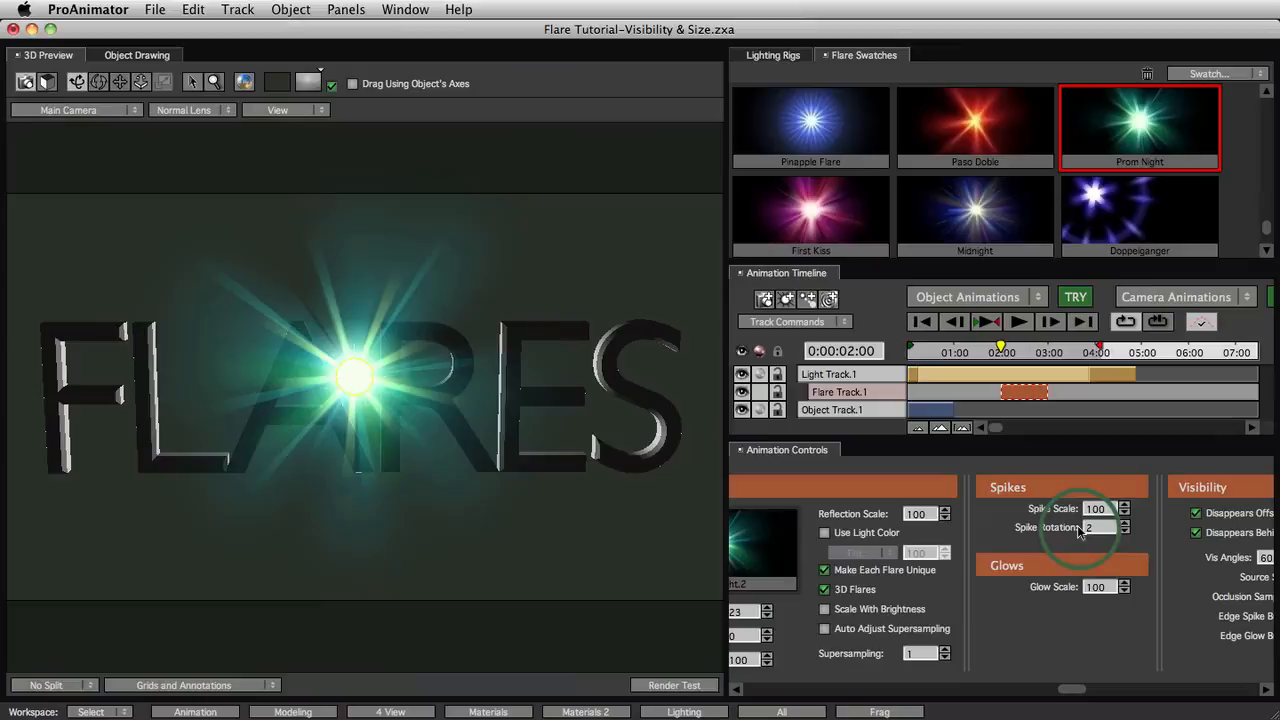
Edit the Spike Rotation field, leaving it at 0.
click(1095, 527)
text(0)
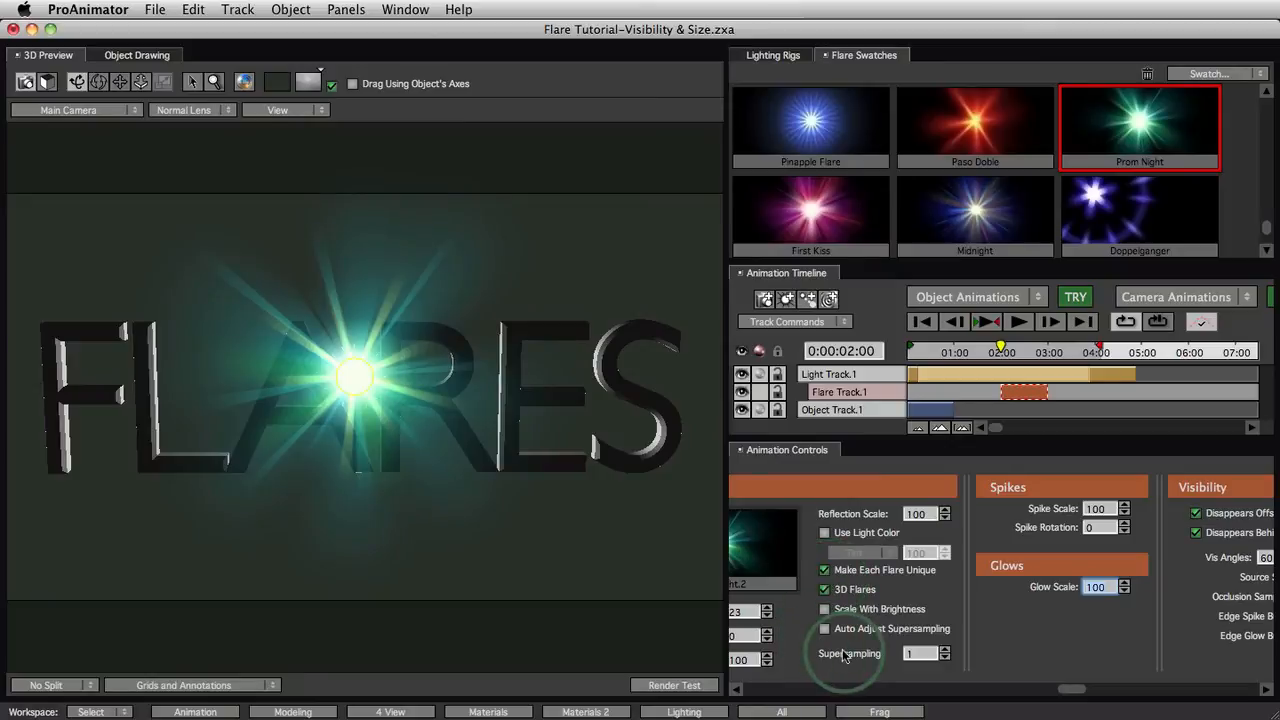
mouse_move(1077, 692)
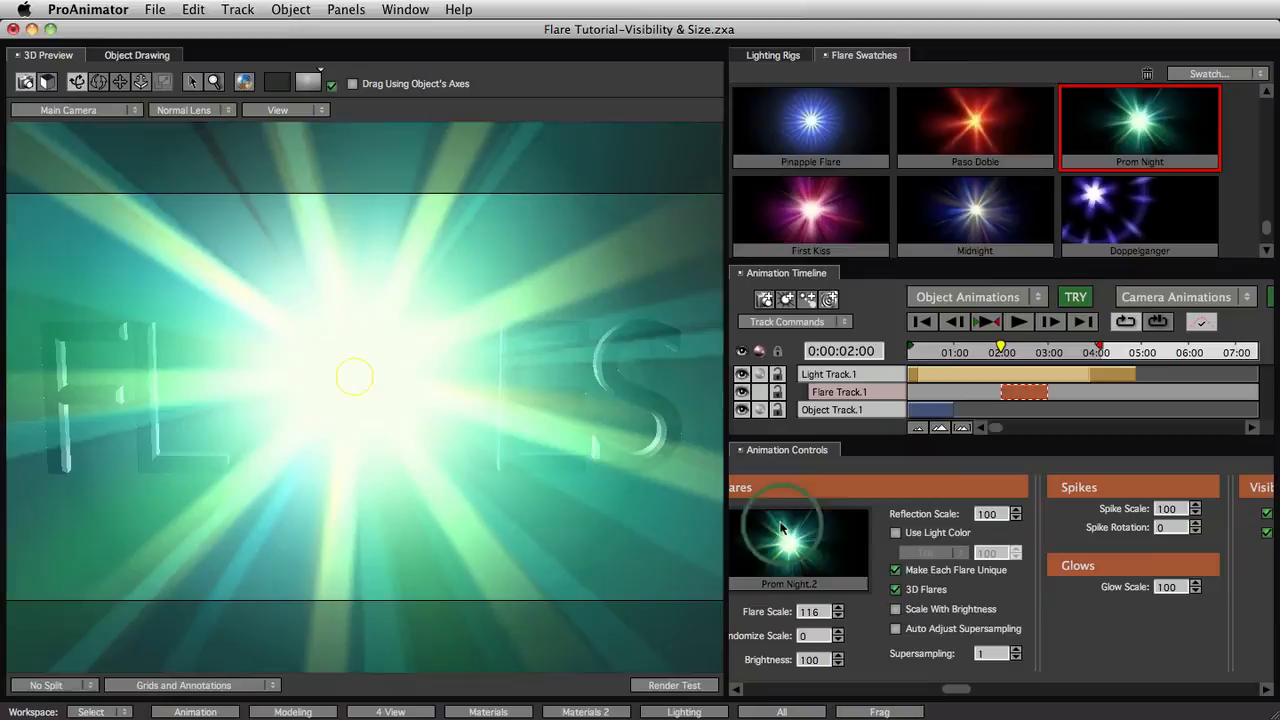
mouse_move(954, 640)
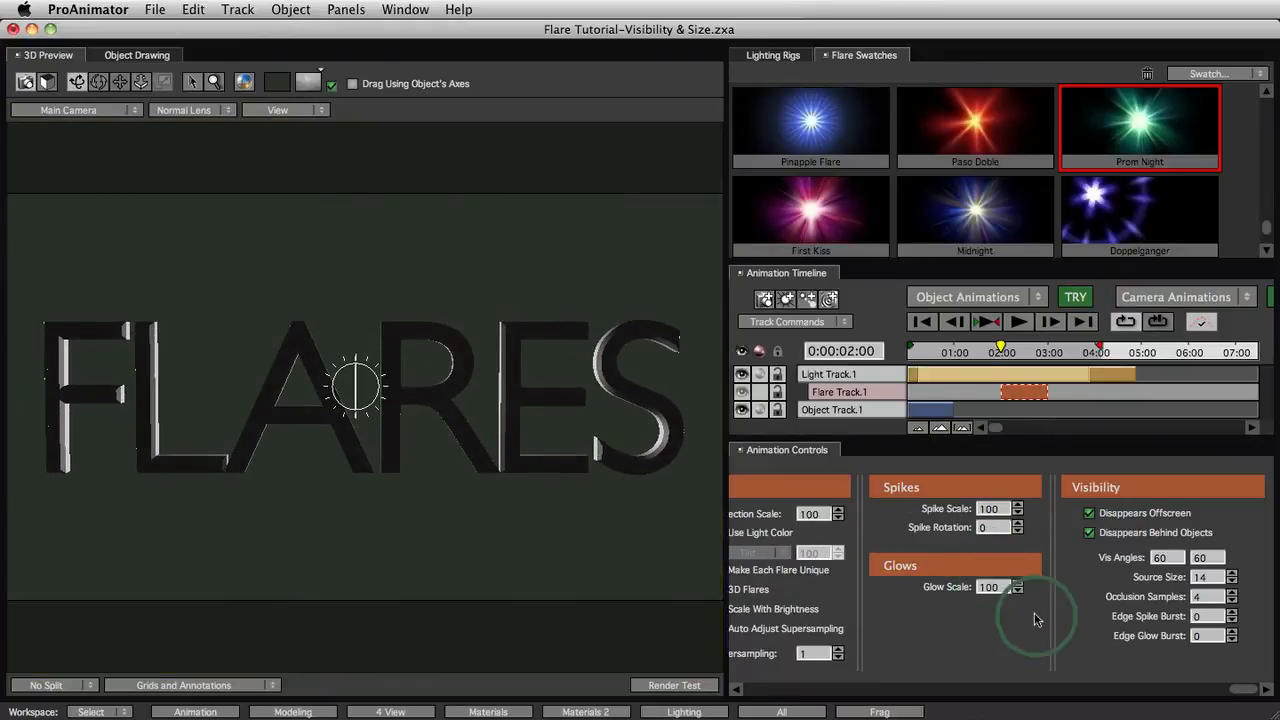
mouse_move(1090, 622)
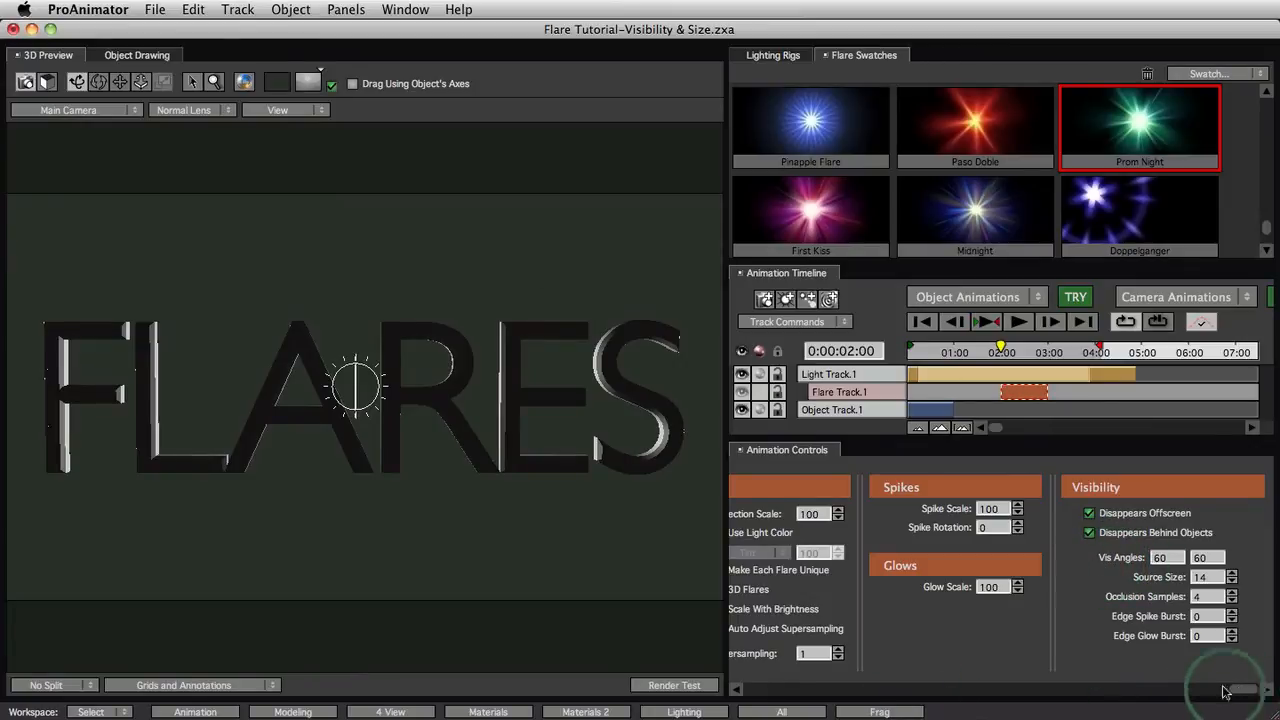
Dismiss the test render and bring up the light track's light-type choices.
click(830, 373)
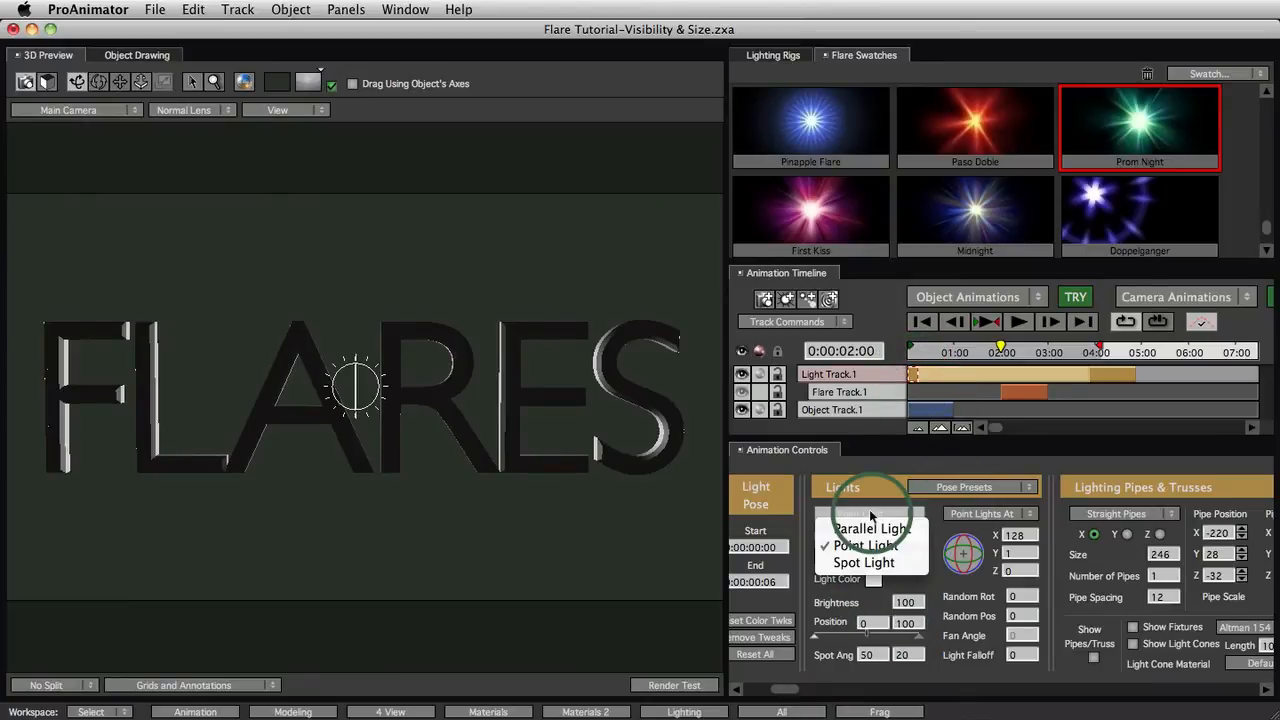
Change the light to a Spot Light, then edit its random rotation value.
click(861, 562)
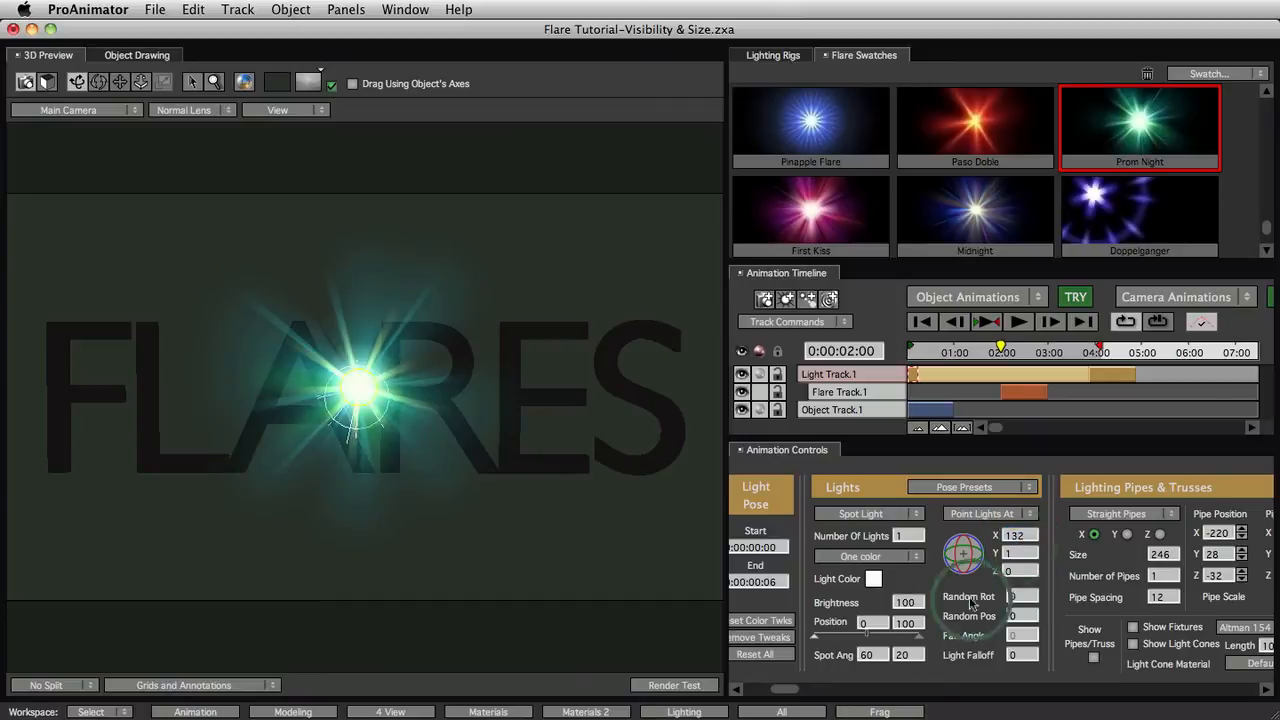
click(1018, 391)
text(4)
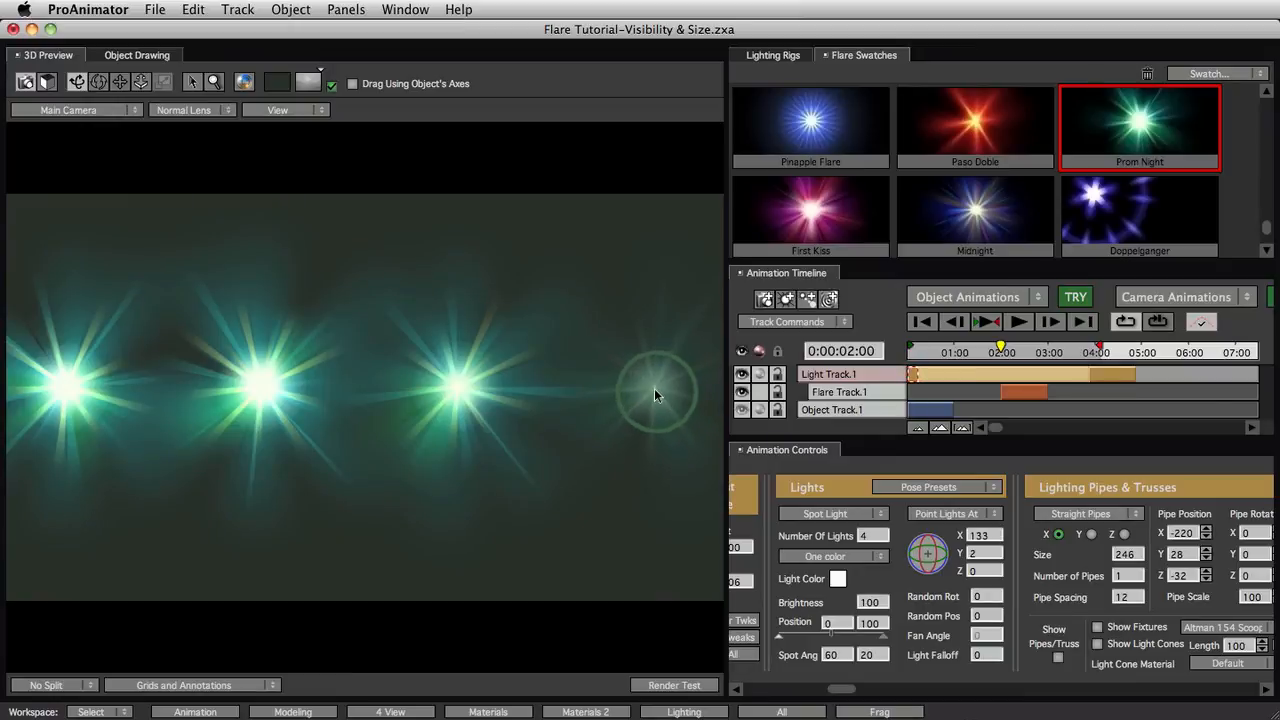
mouse_move(652, 397)
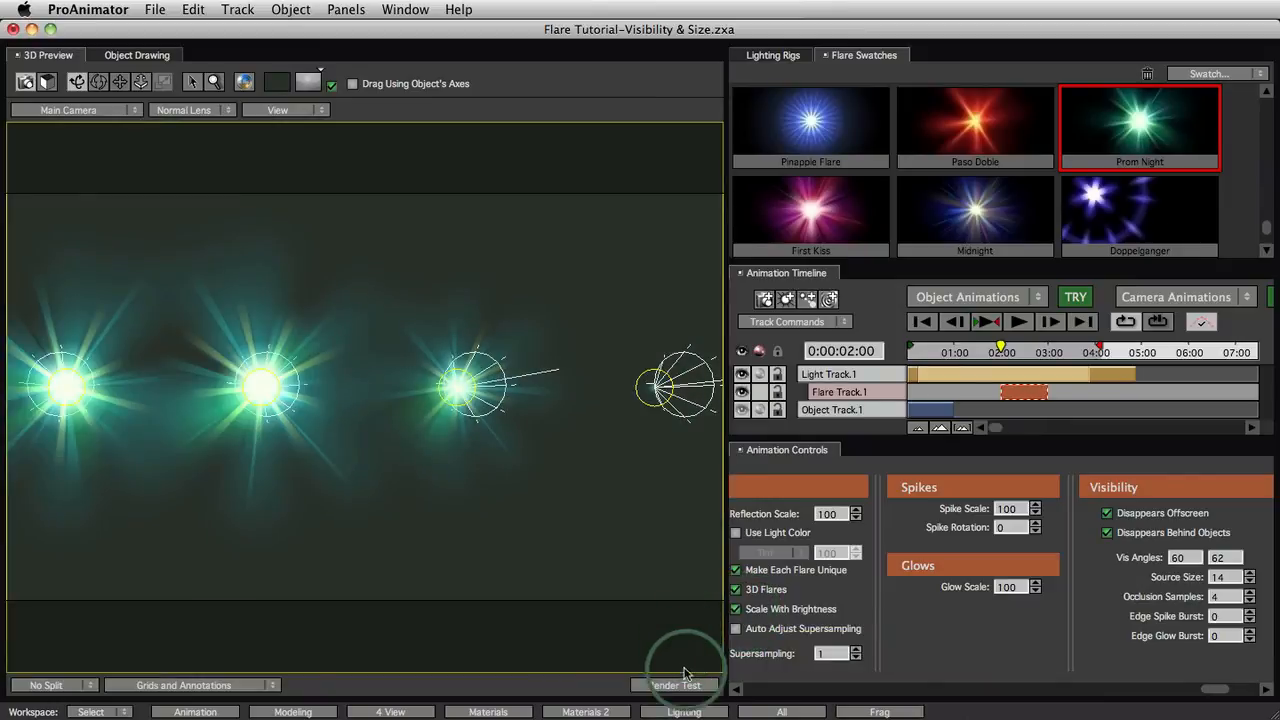
Render a test of the green spotlight flares and return to the Prom Night.2 flare settings.
click(672, 684)
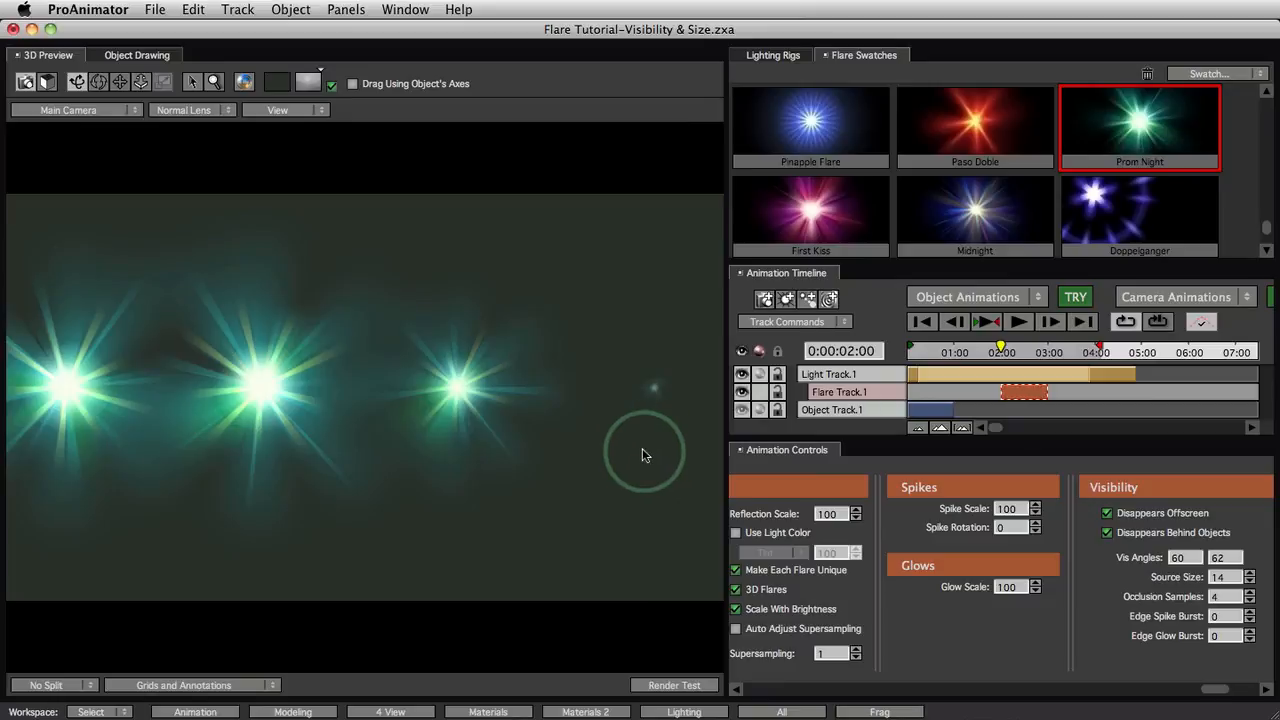
mouse_move(643, 450)
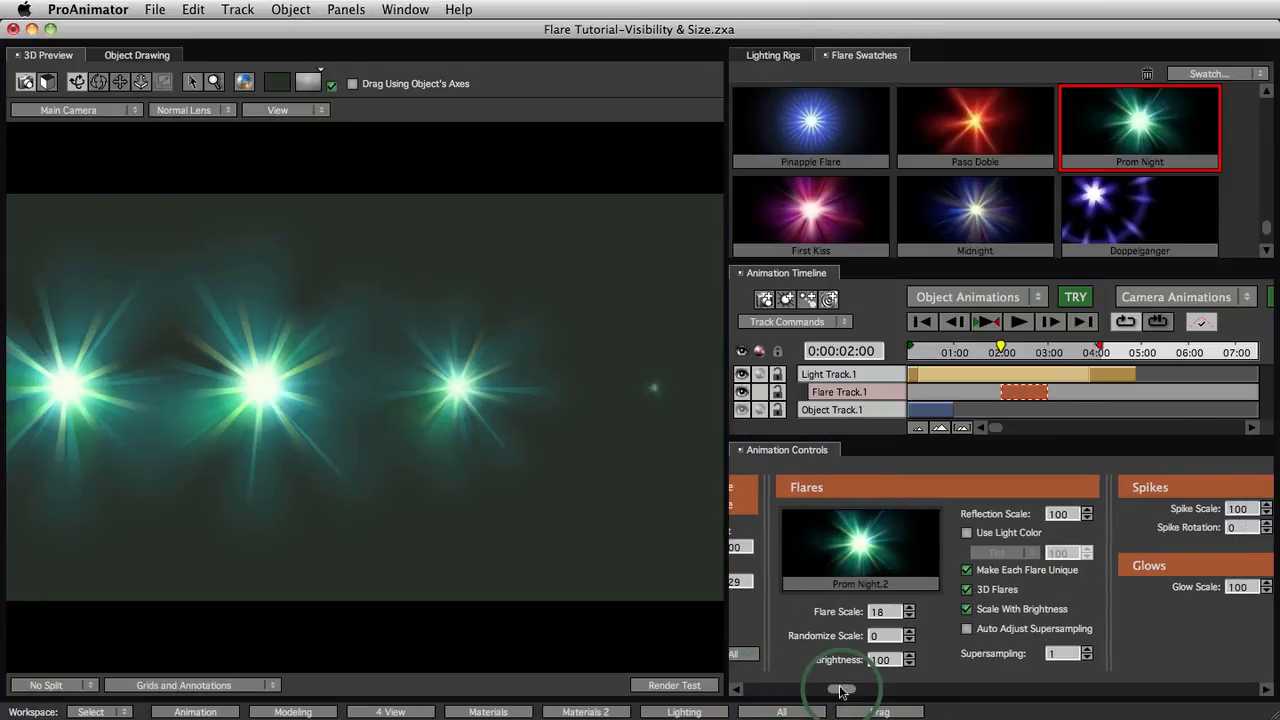
drag(843, 689, 985, 689)
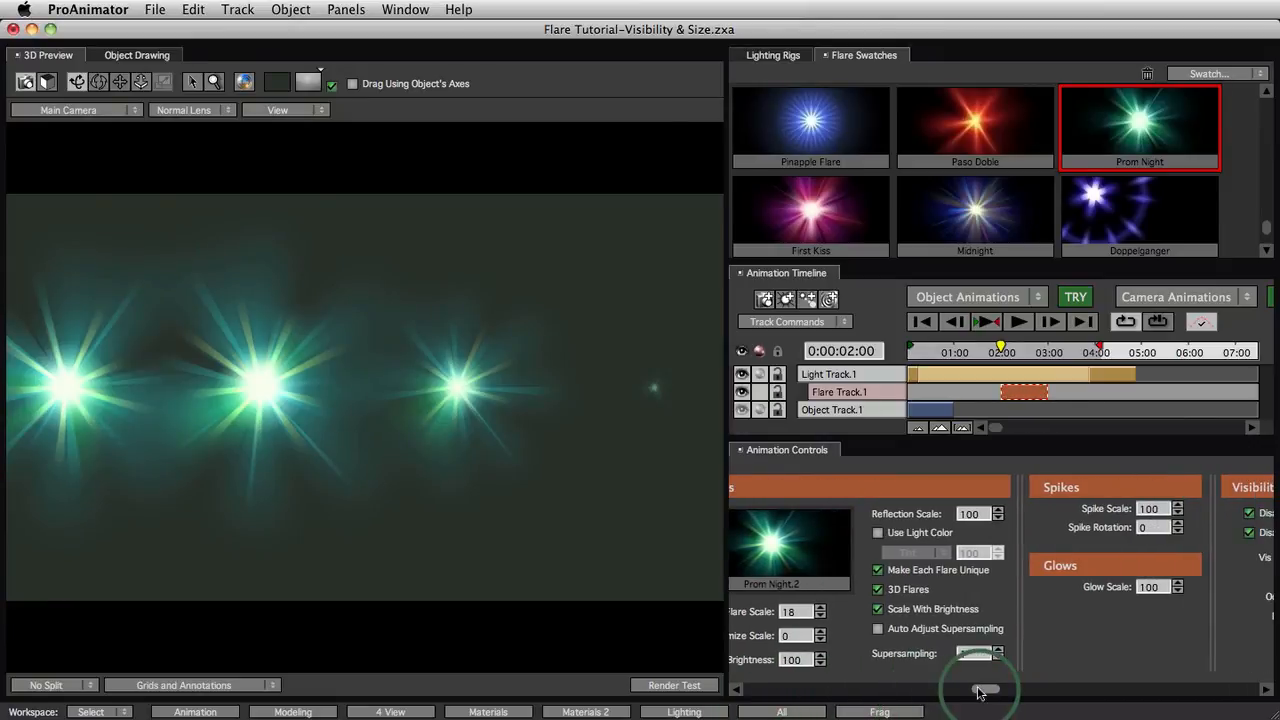